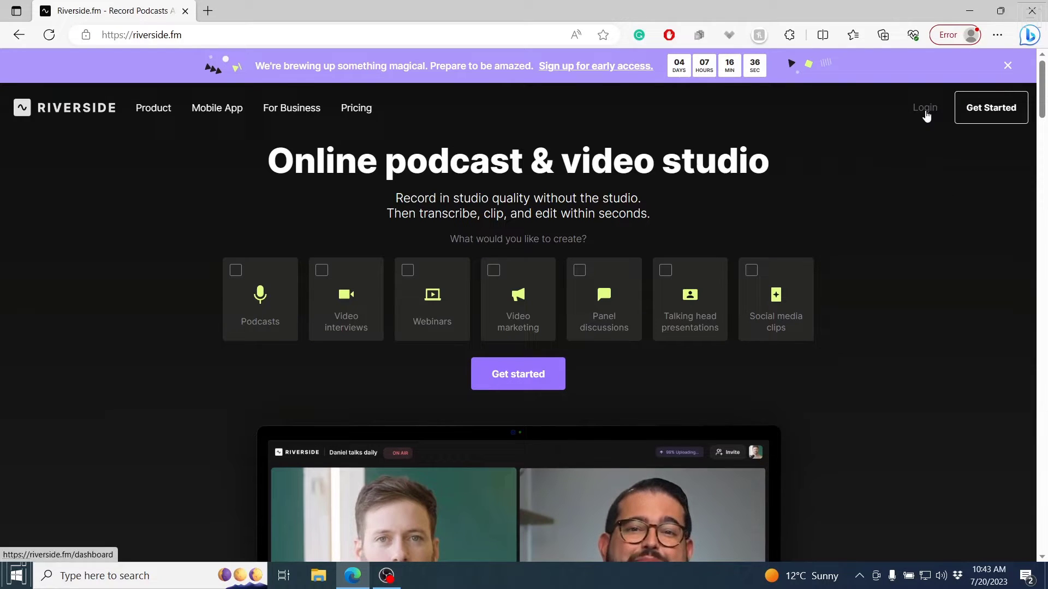
Log in from the Riverside homepage to reach the Studios dashboard
click(924, 107)
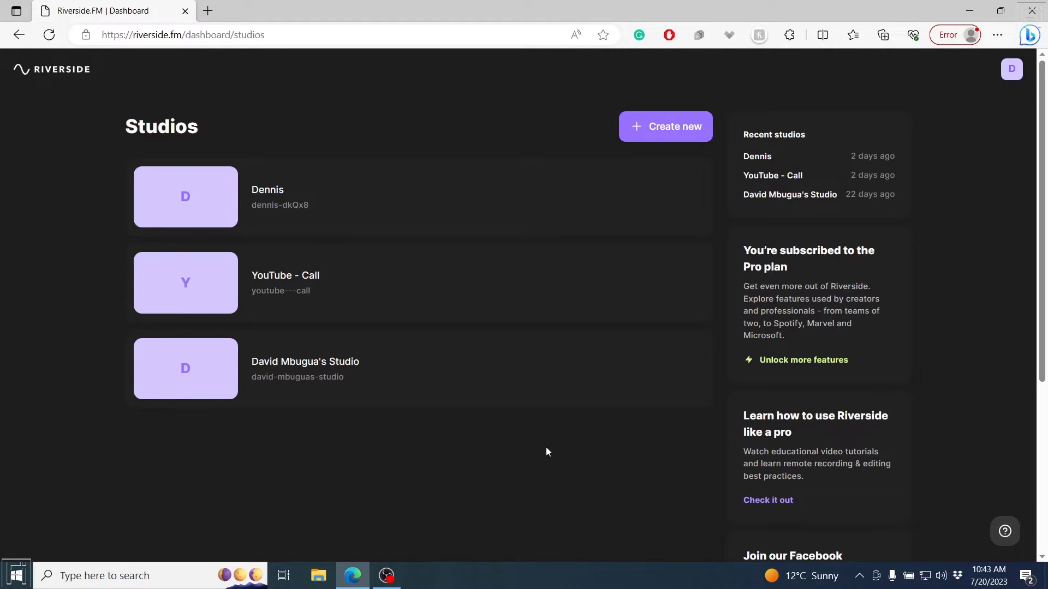
mouse_move(189, 173)
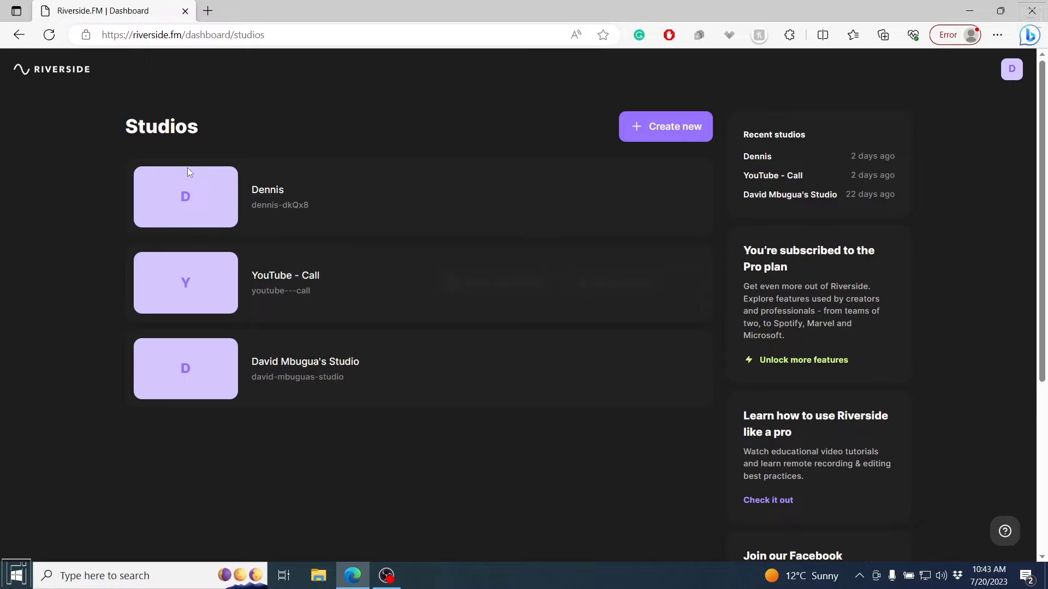
mouse_move(180, 65)
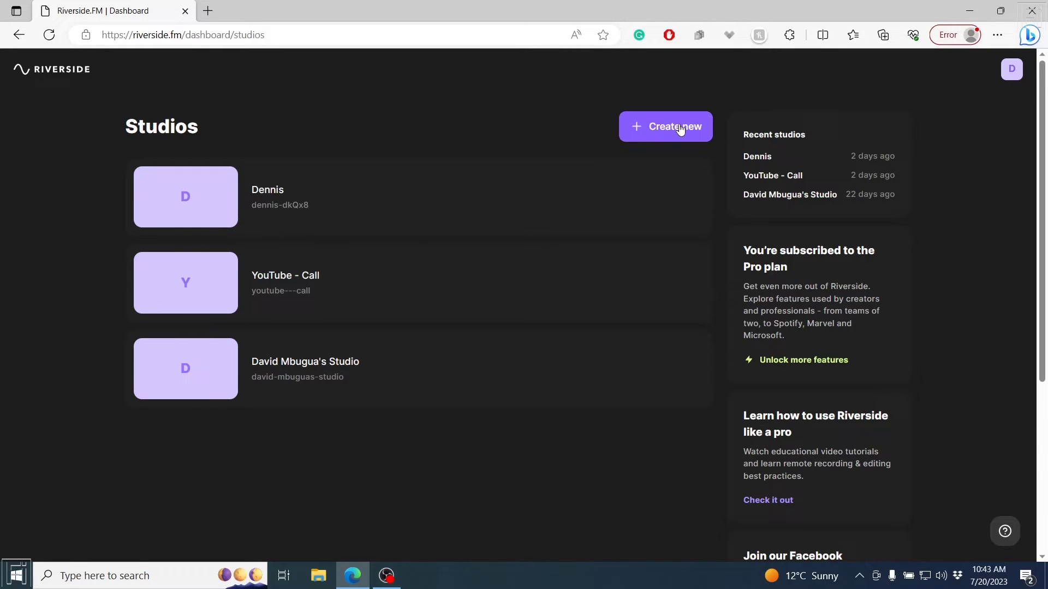
Create studio 'Dennis Interview' recording Audio & Video, with English transcription
click(664, 126)
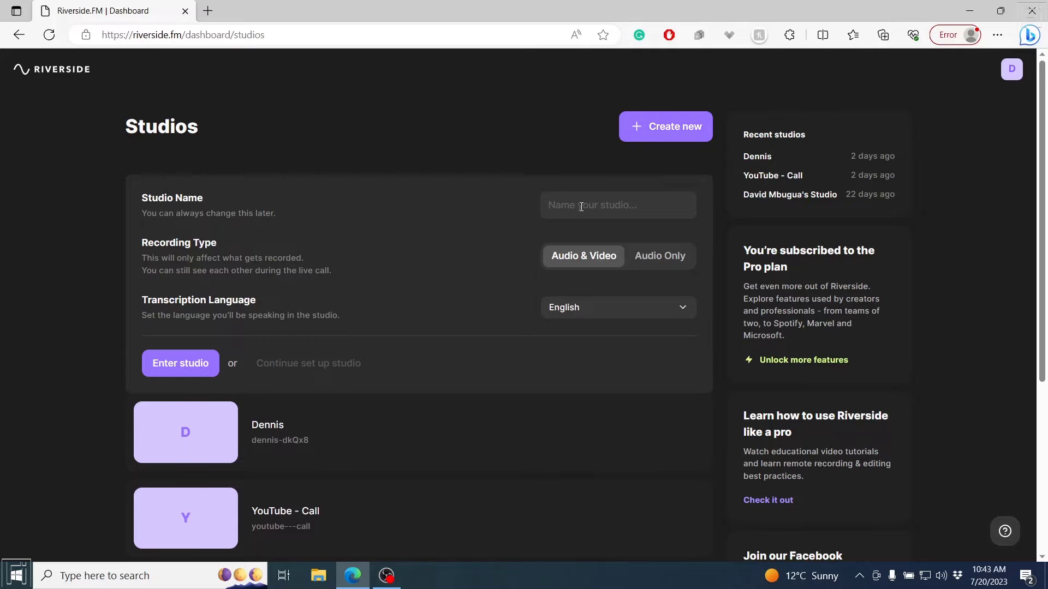
text(Dennis Interview)
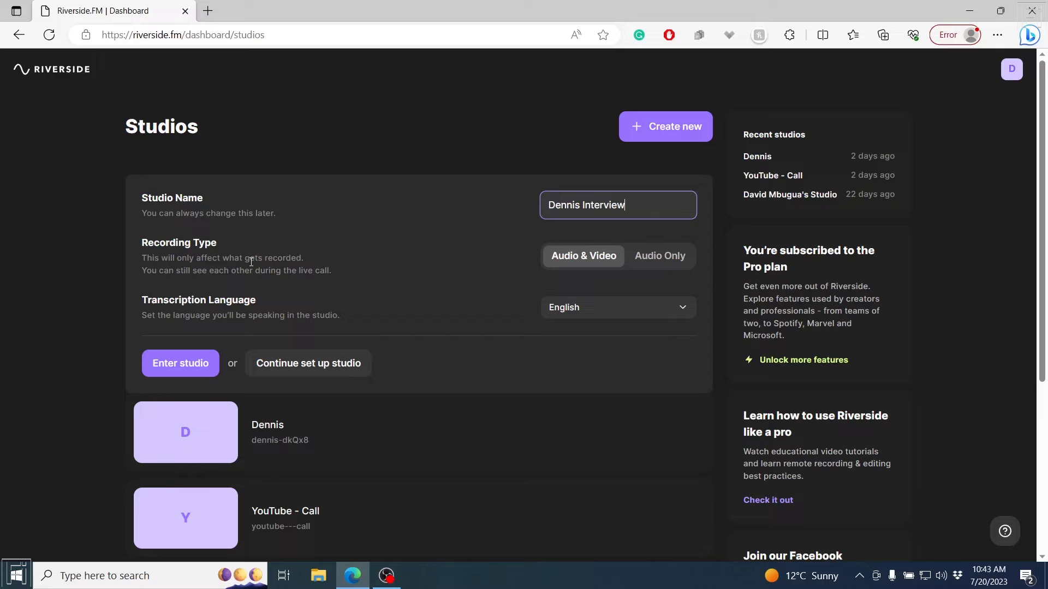
mouse_move(254, 284)
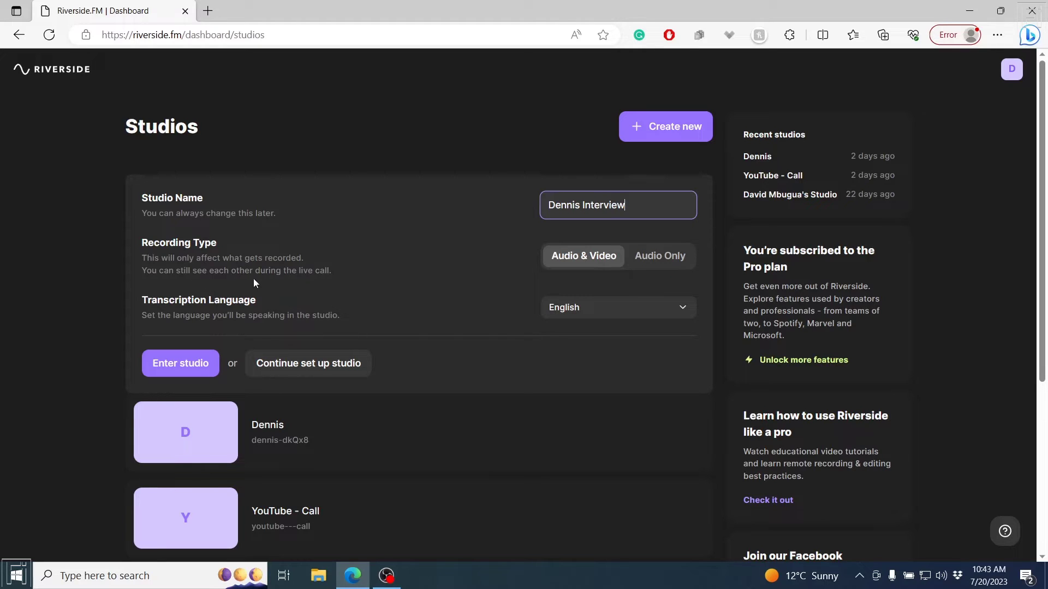
mouse_move(308, 280)
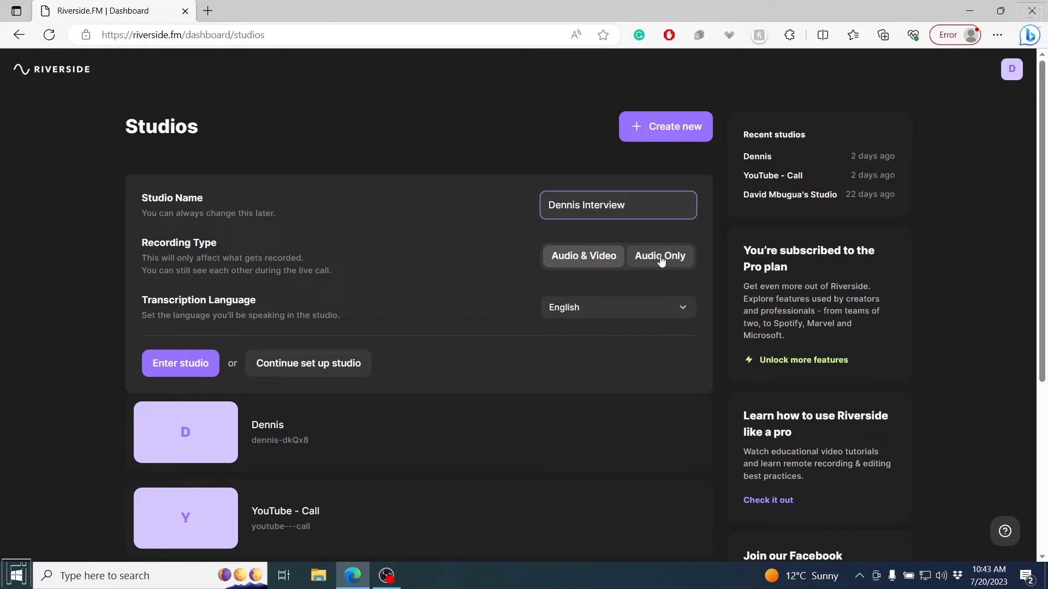
click(583, 255)
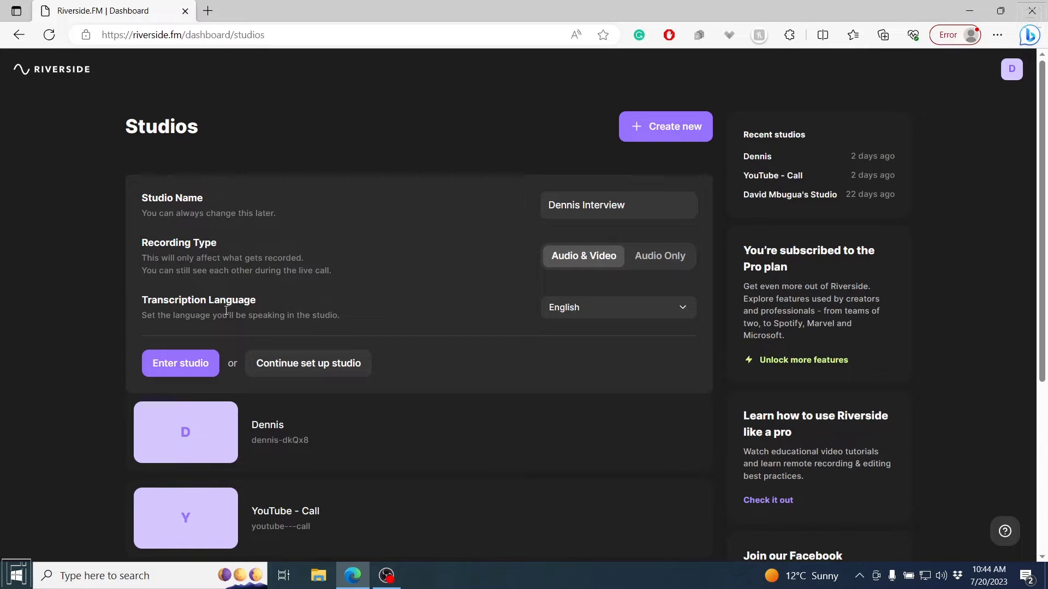
mouse_move(512, 296)
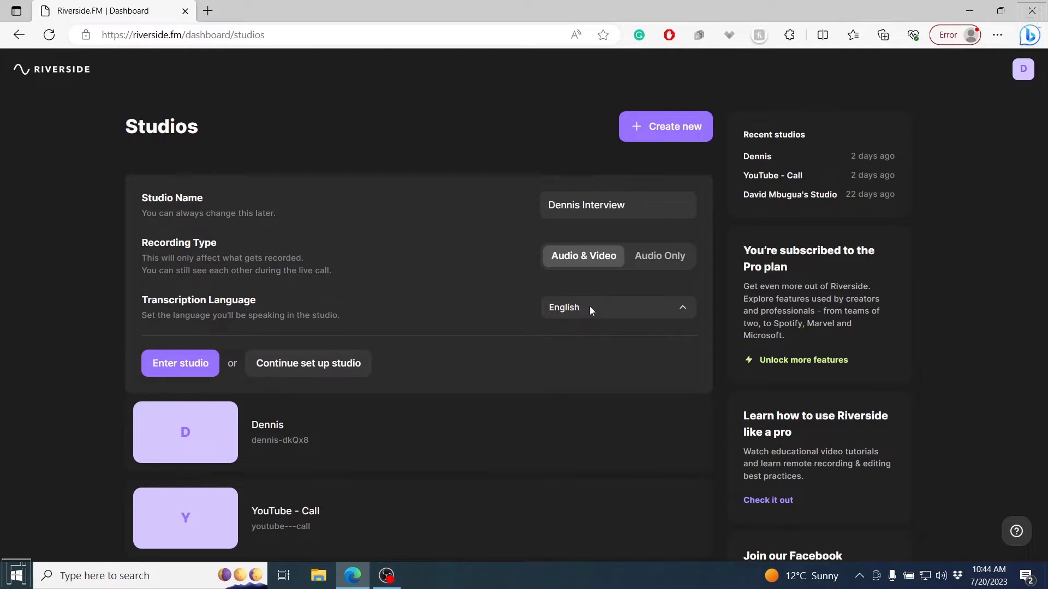
click(616, 307)
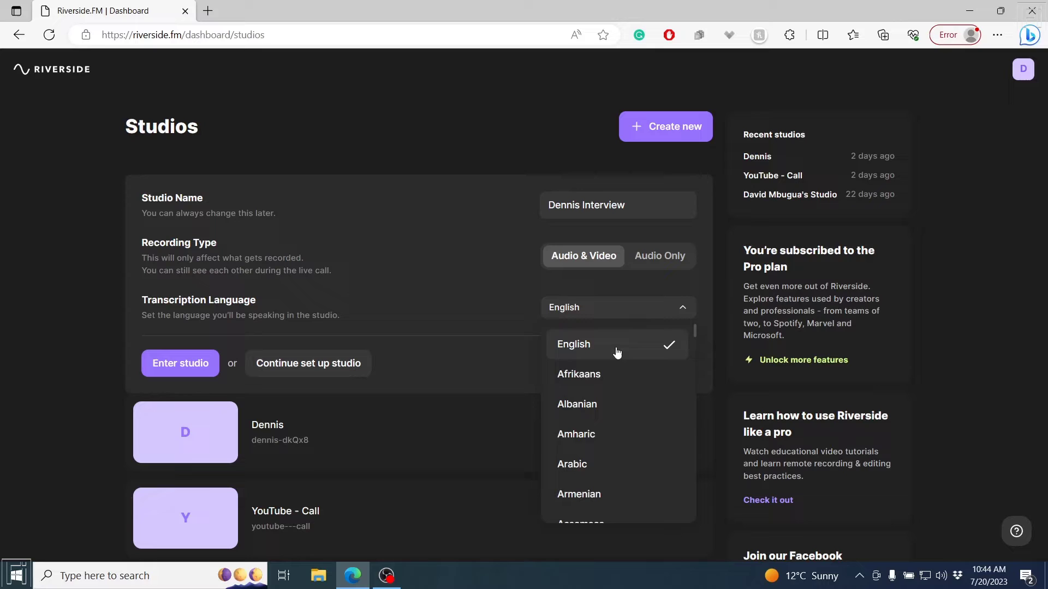
click(573, 345)
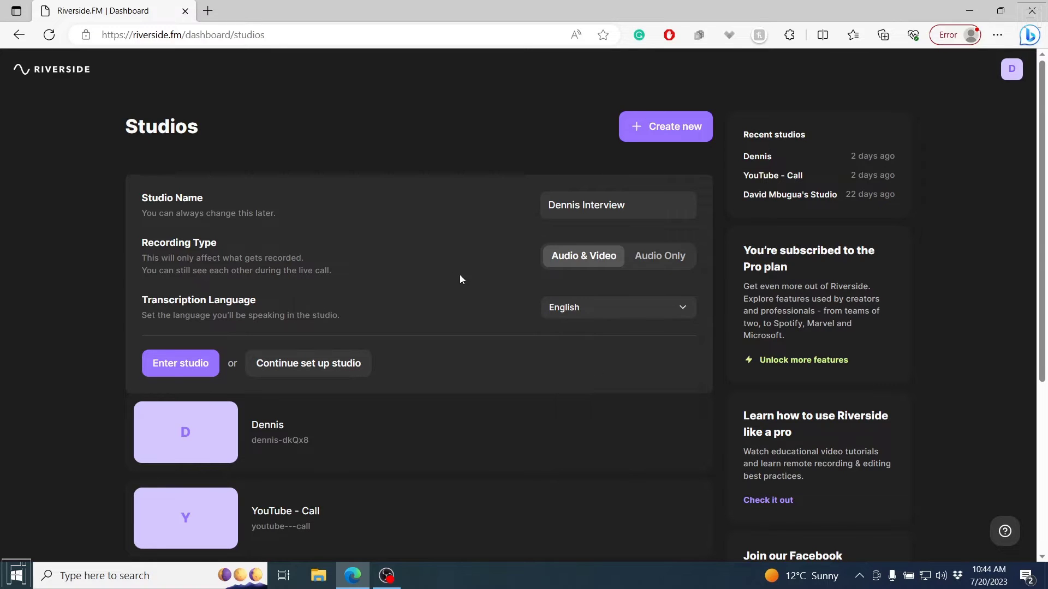
mouse_move(180, 363)
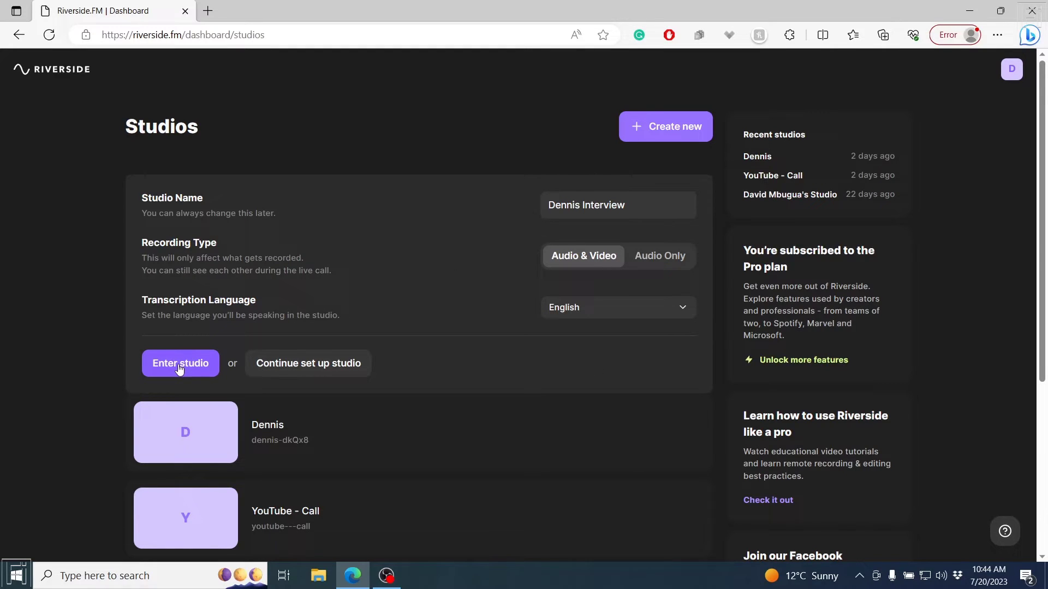
mouse_move(308, 363)
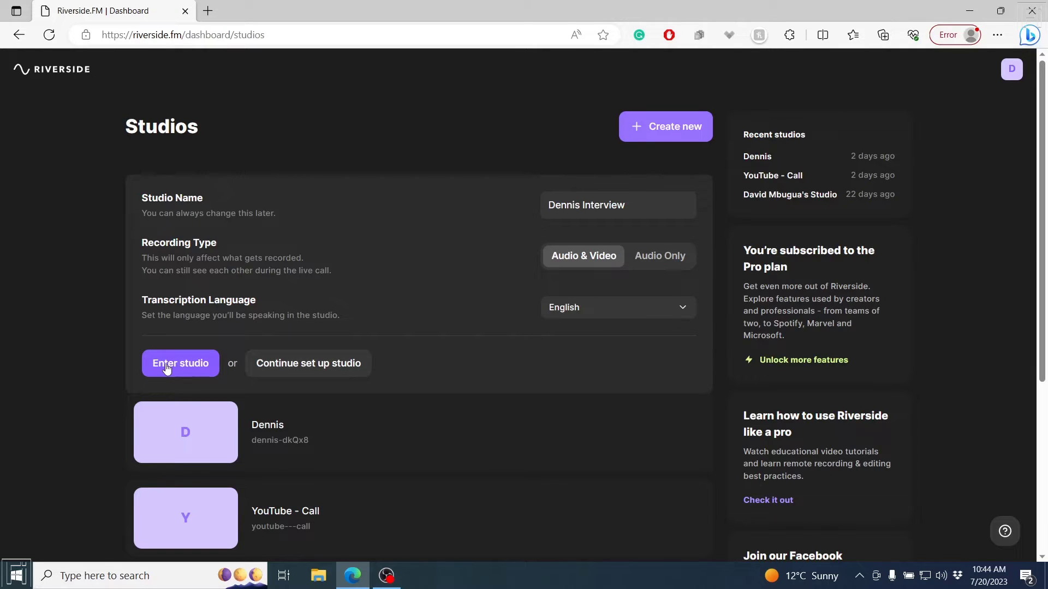
Enter the Dennis Interview studio and confirm 'I am using headphones' on the cam/mic check
click(180, 363)
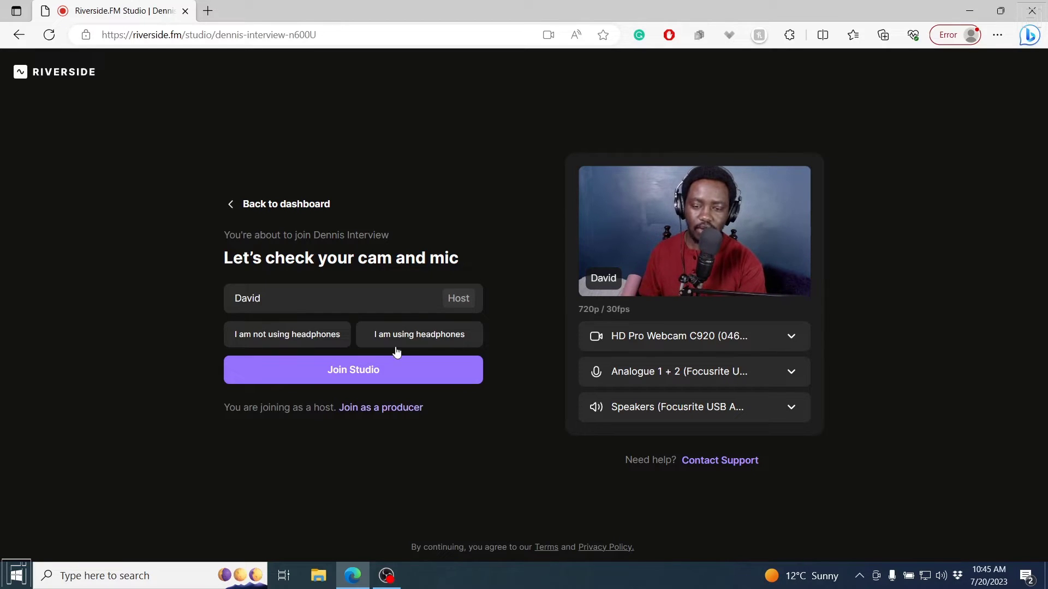
click(419, 334)
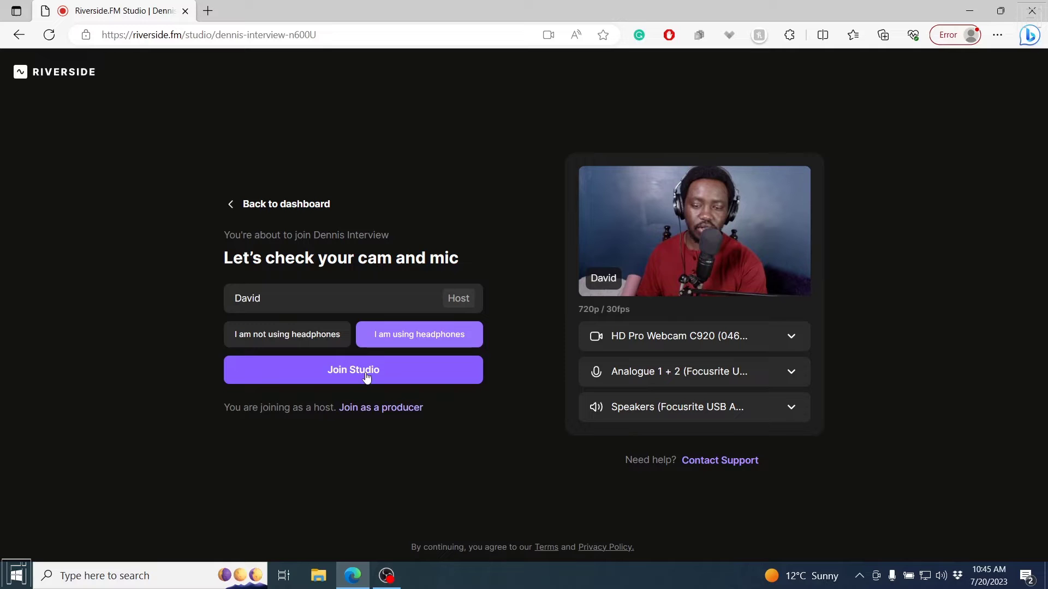
Join the studio and rename 'Untitled Recording' to '1st Interview'
click(353, 370)
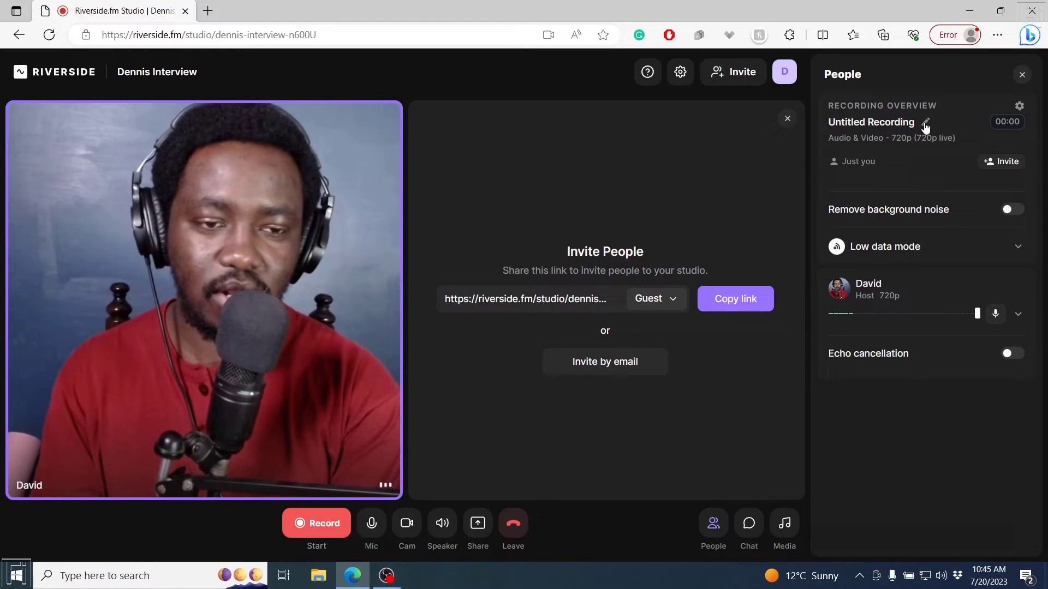
click(926, 126)
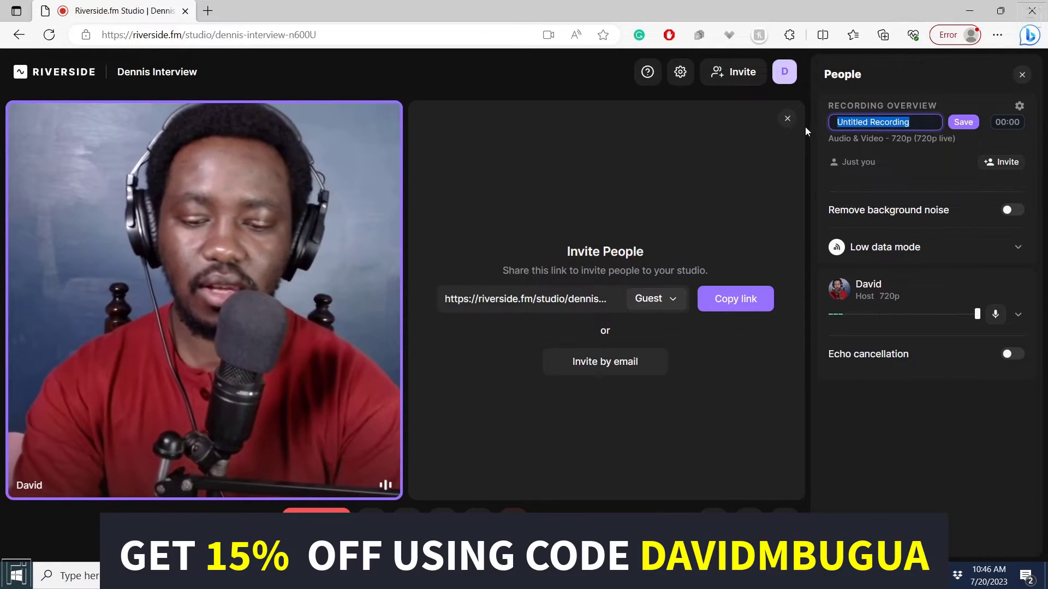
text(1st IN)
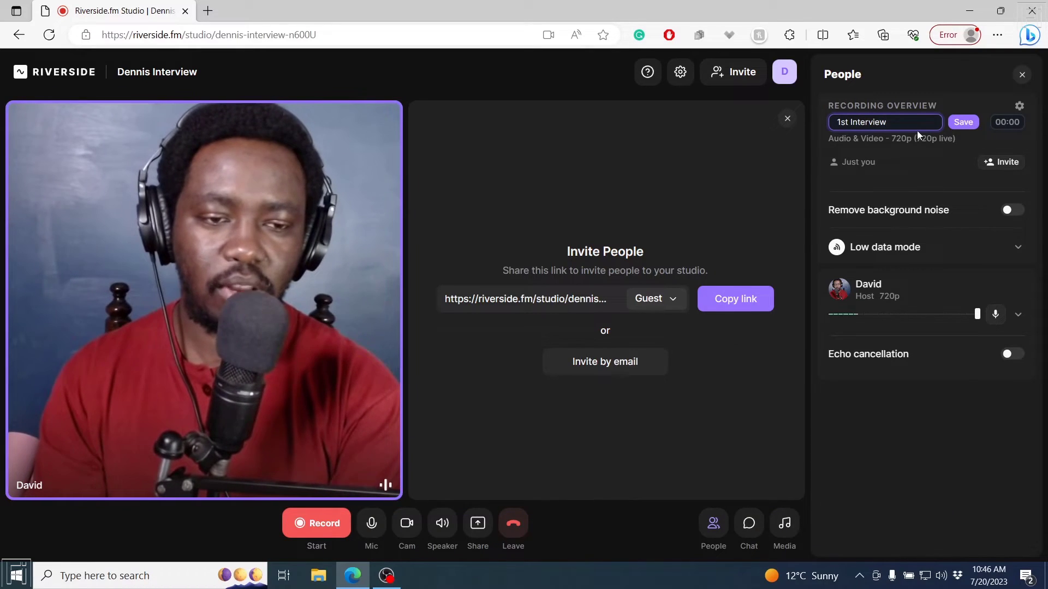
click(963, 122)
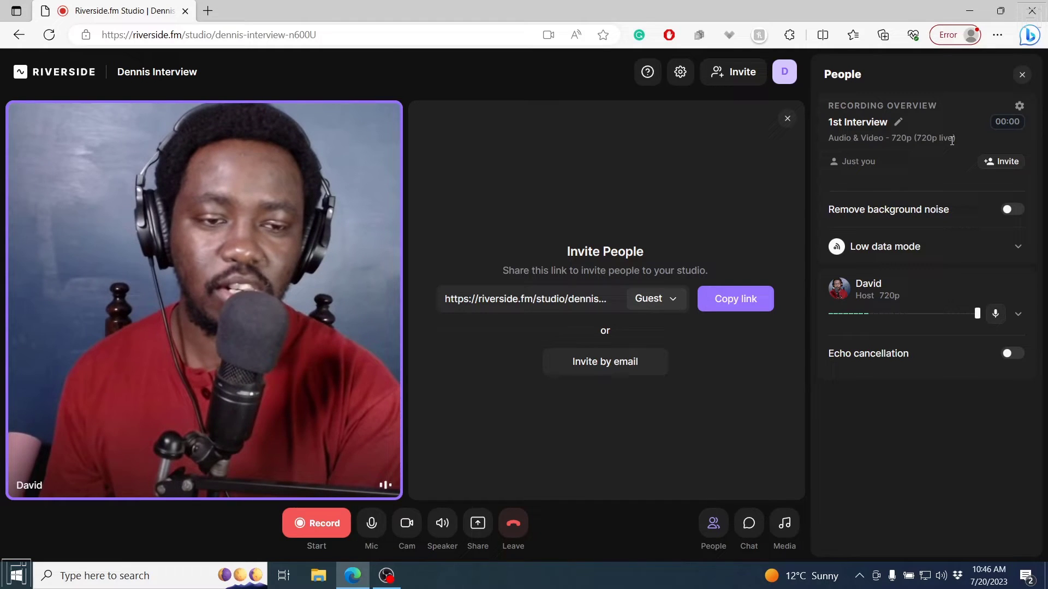
mouse_move(806, 259)
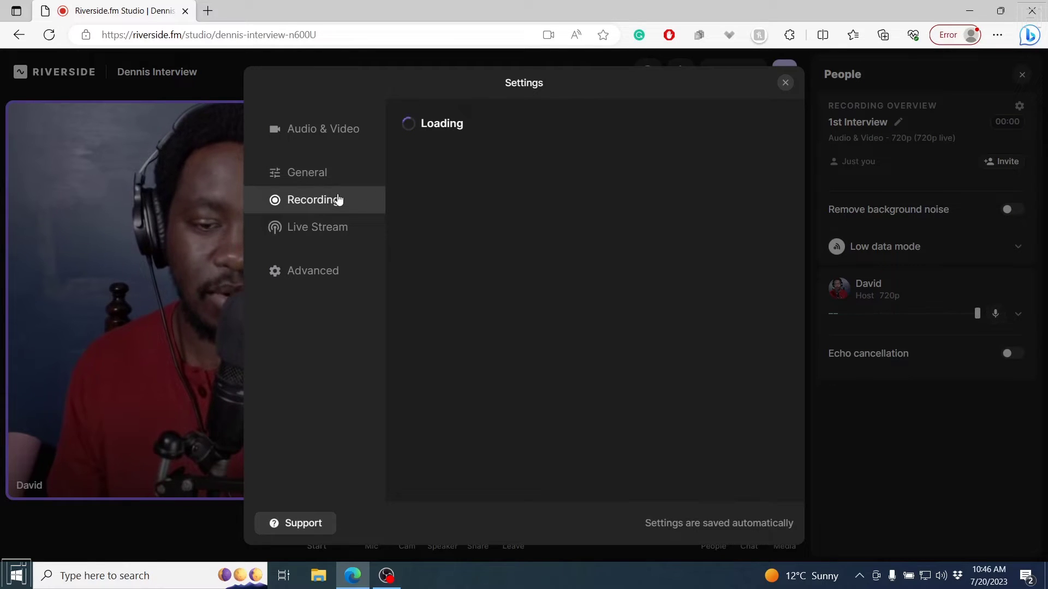
In Recording settings, change the audio sample rate to 48 kHz and scroll to video quality
click(313, 199)
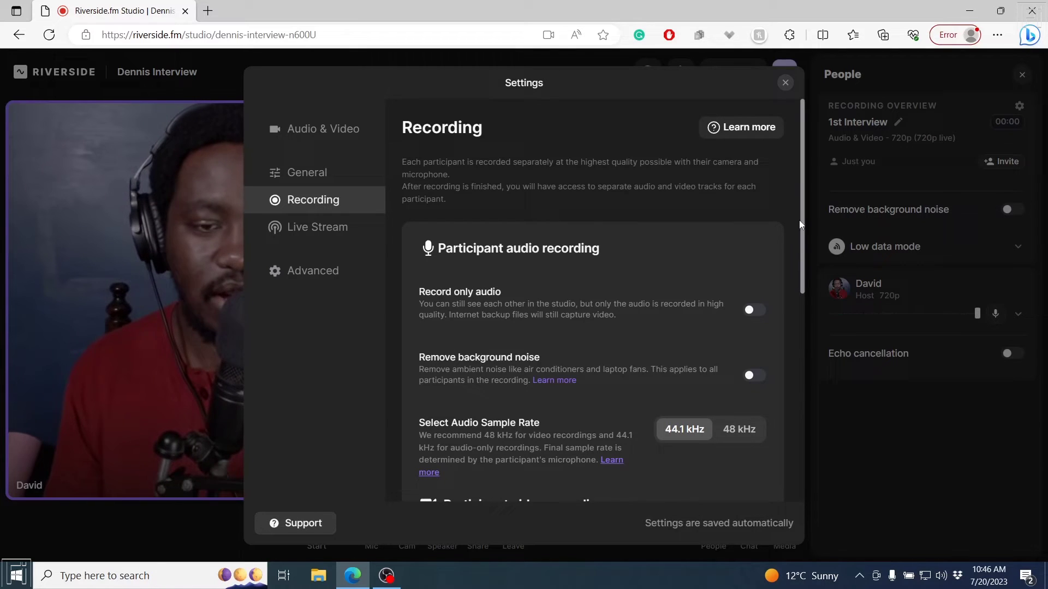
scroll(down, 3)
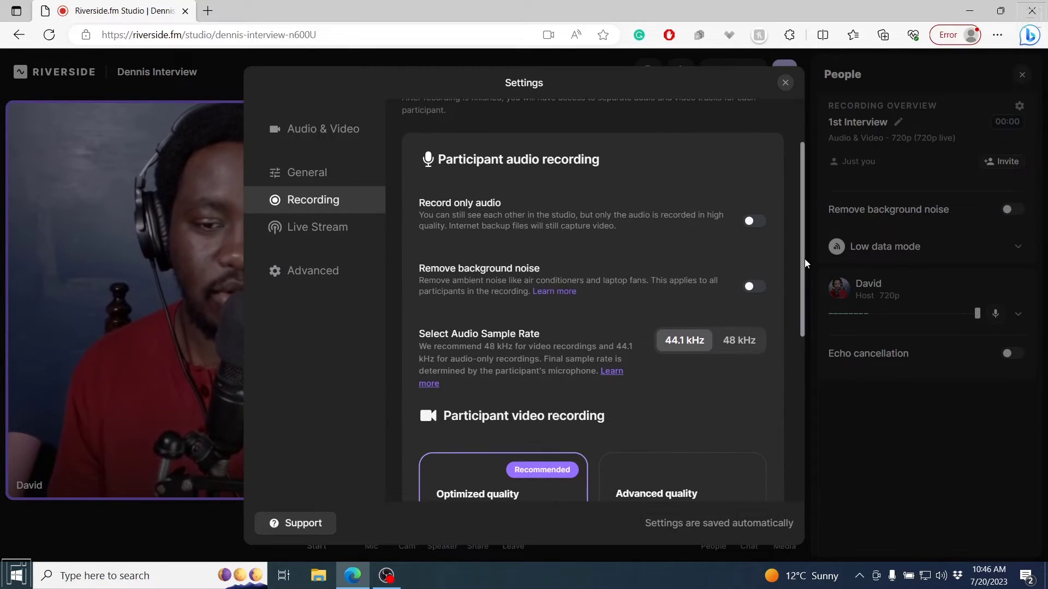
mouse_move(587, 270)
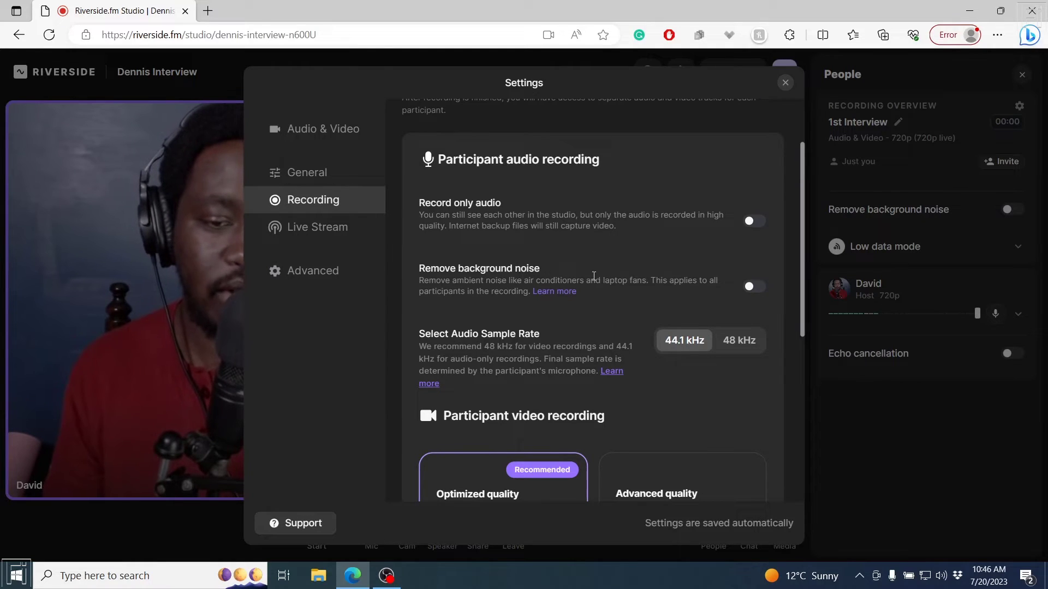
mouse_move(649, 286)
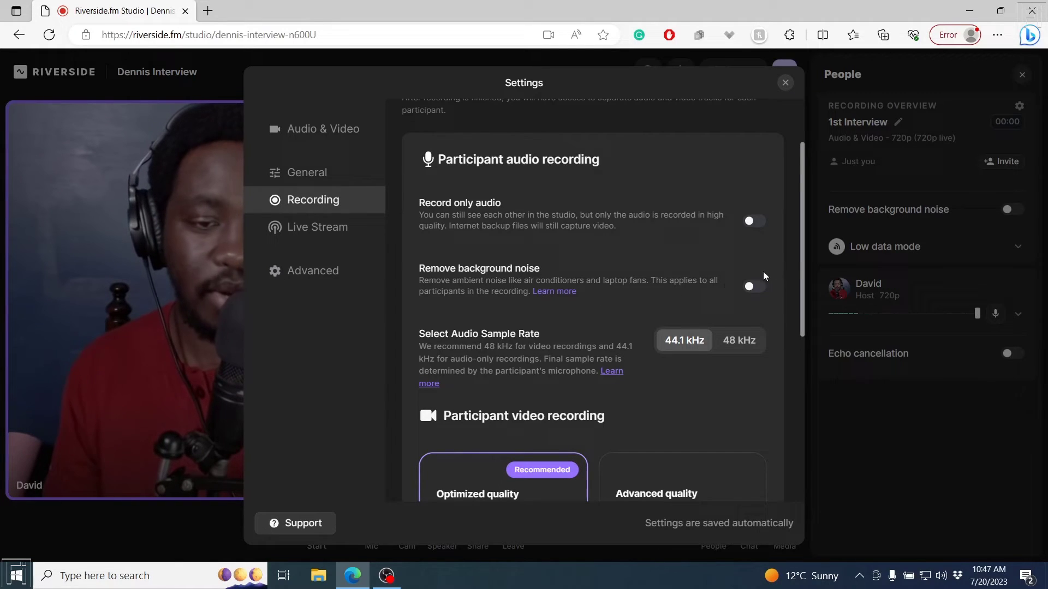
mouse_move(801, 254)
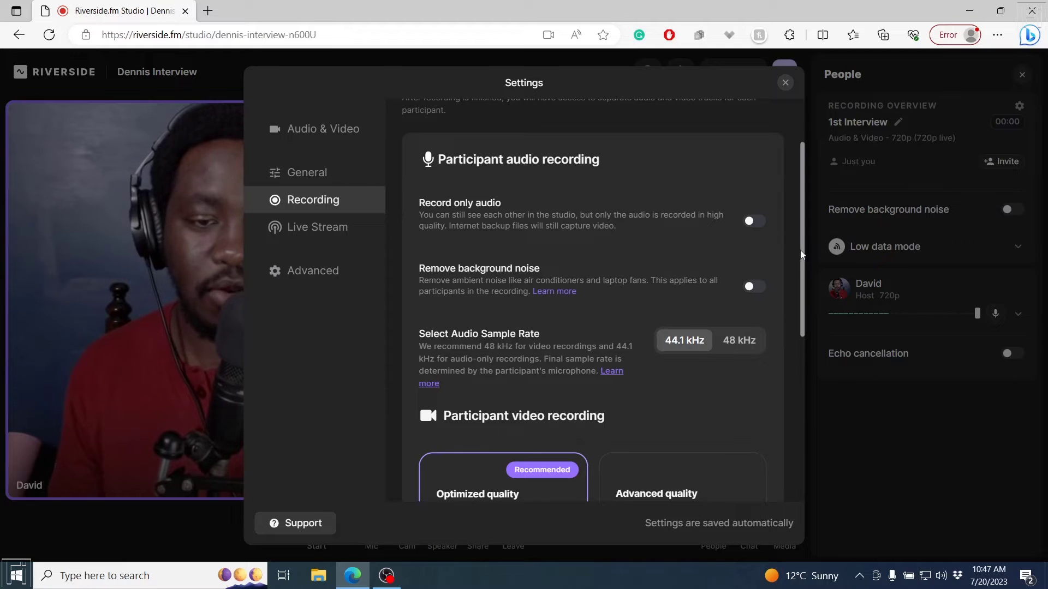
scroll(down, 3)
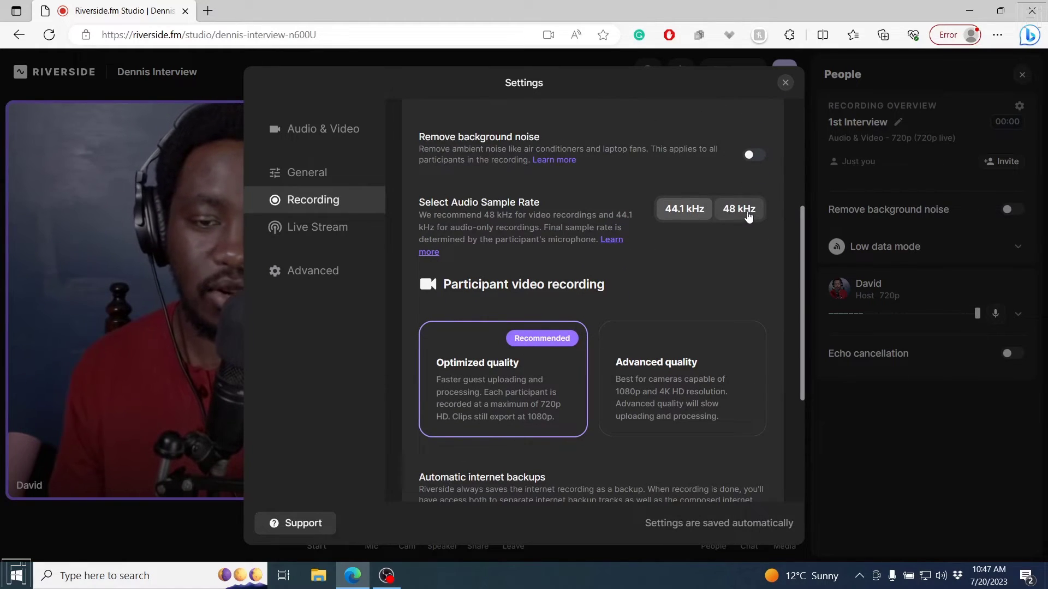
click(737, 209)
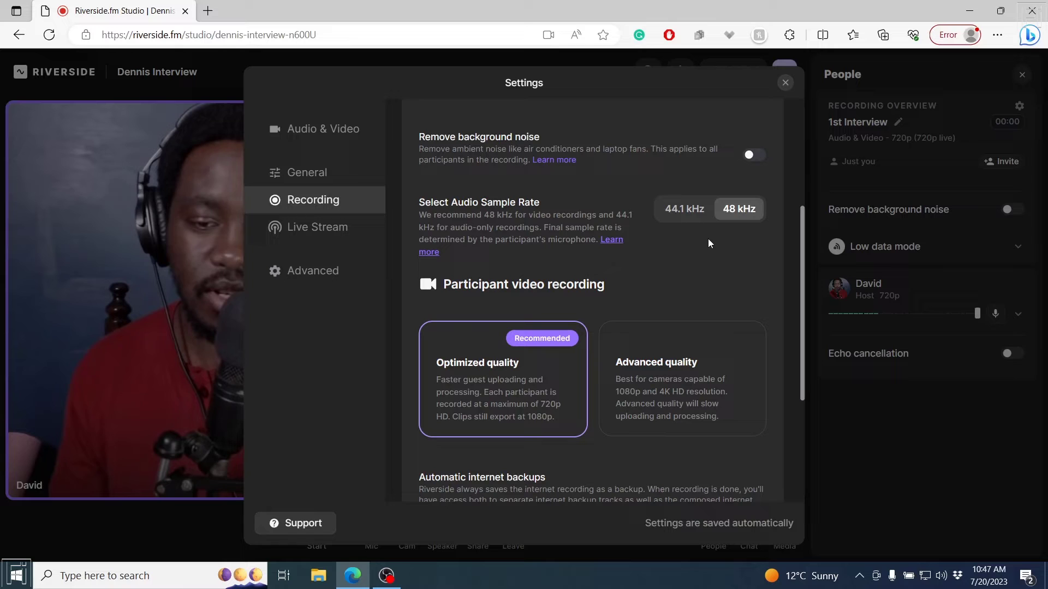
scroll(down, 3)
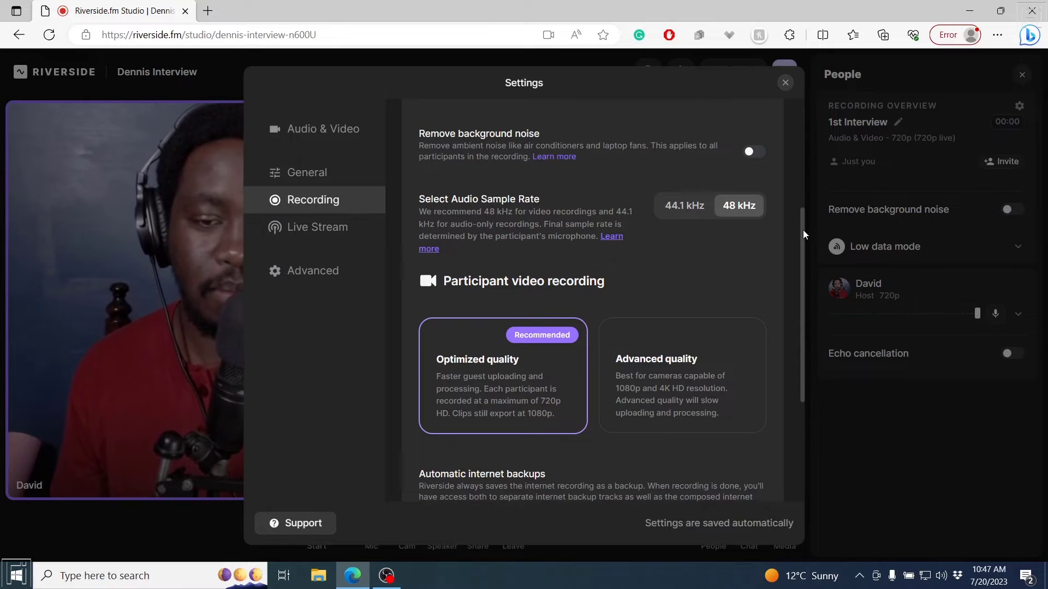
scroll(down, 3)
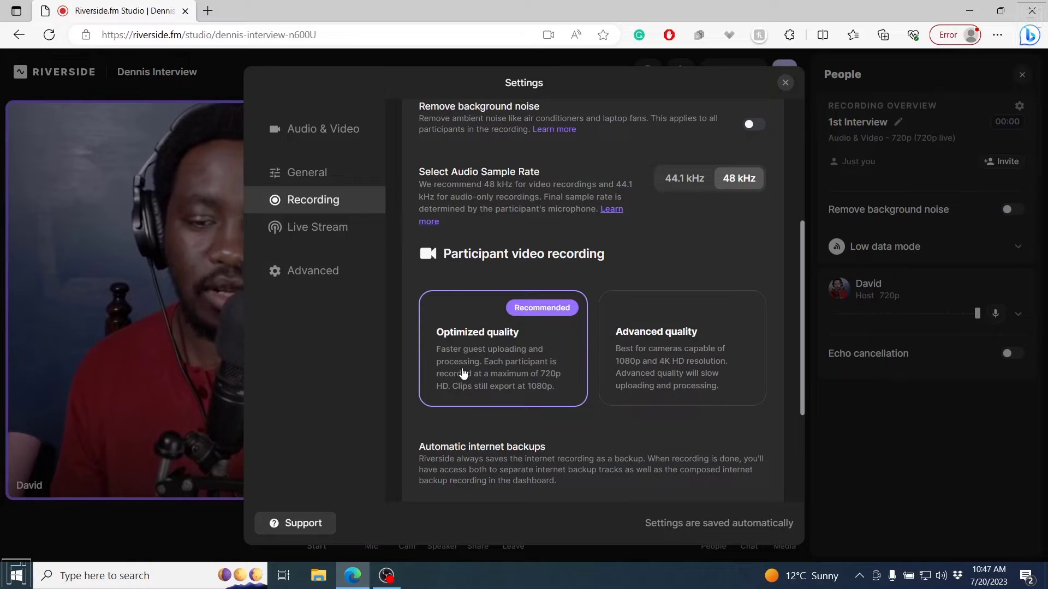
mouse_move(512, 374)
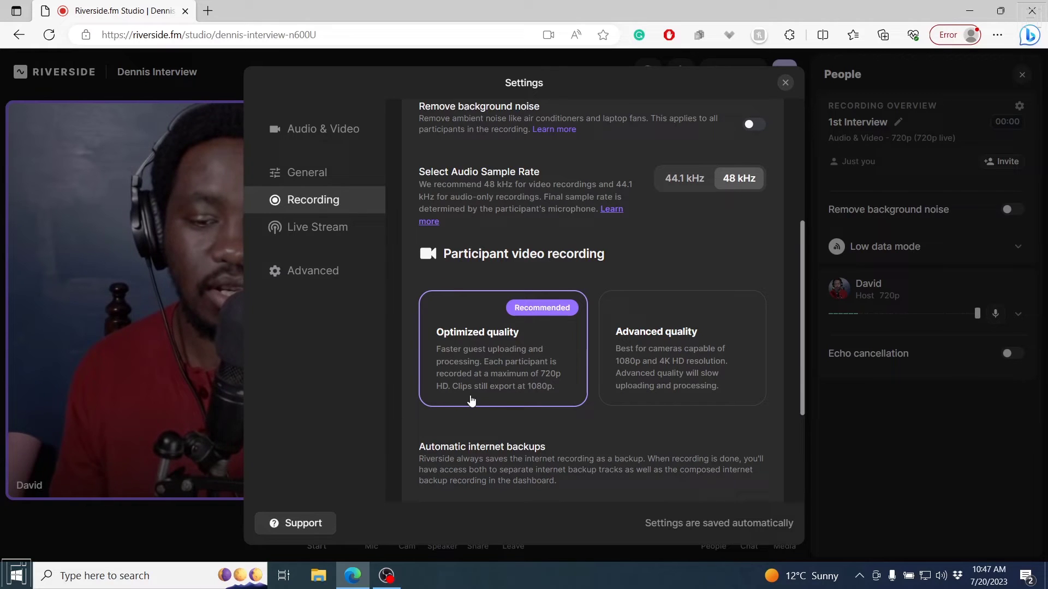
mouse_move(526, 398)
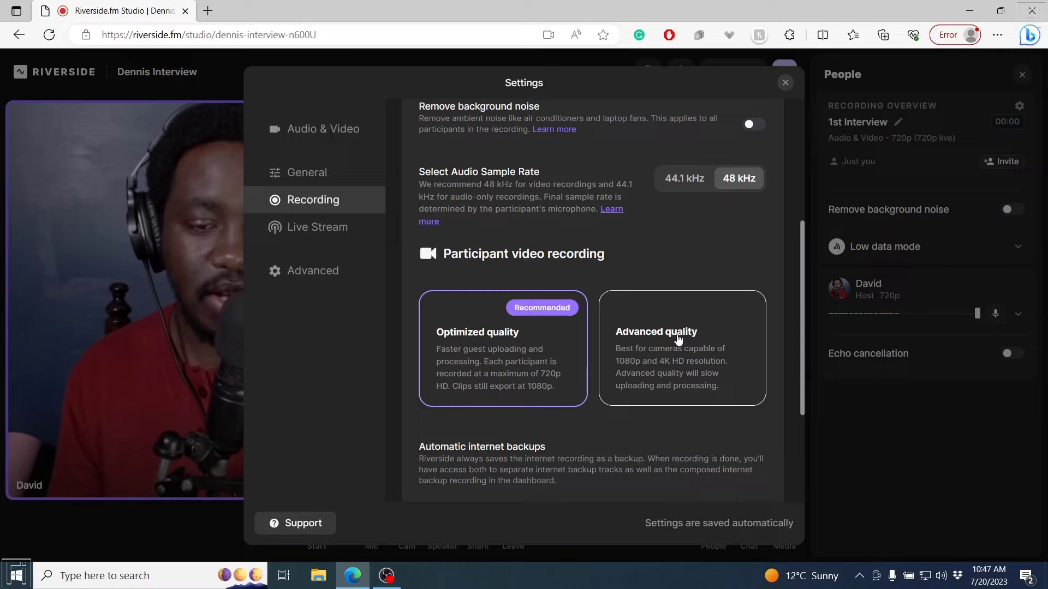
mouse_move(725, 380)
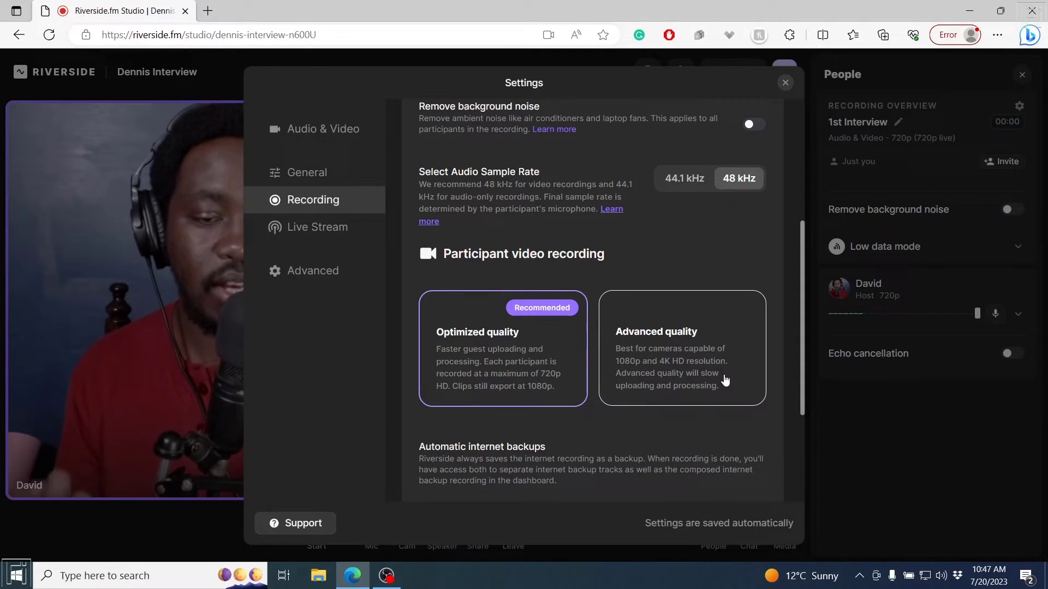
mouse_move(687, 406)
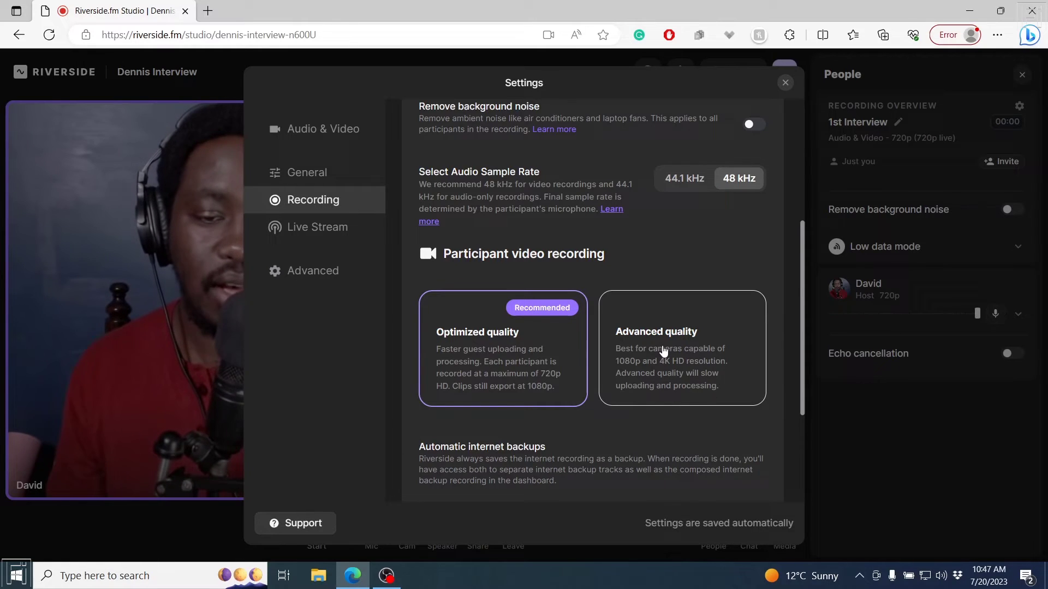
Choose Advanced participant video quality and set it to Up to 4K HD
click(682, 348)
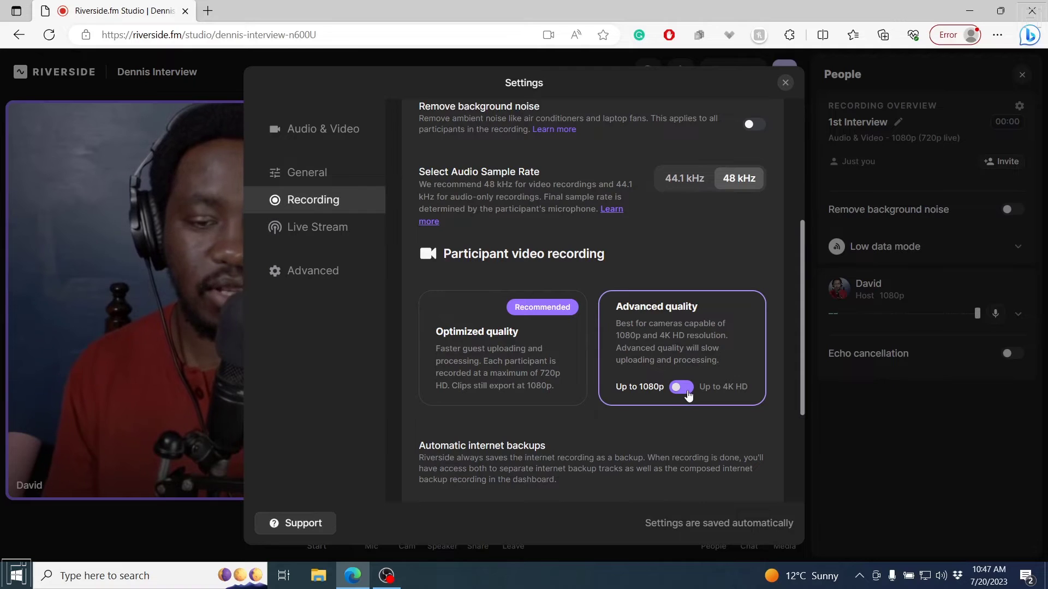
click(681, 386)
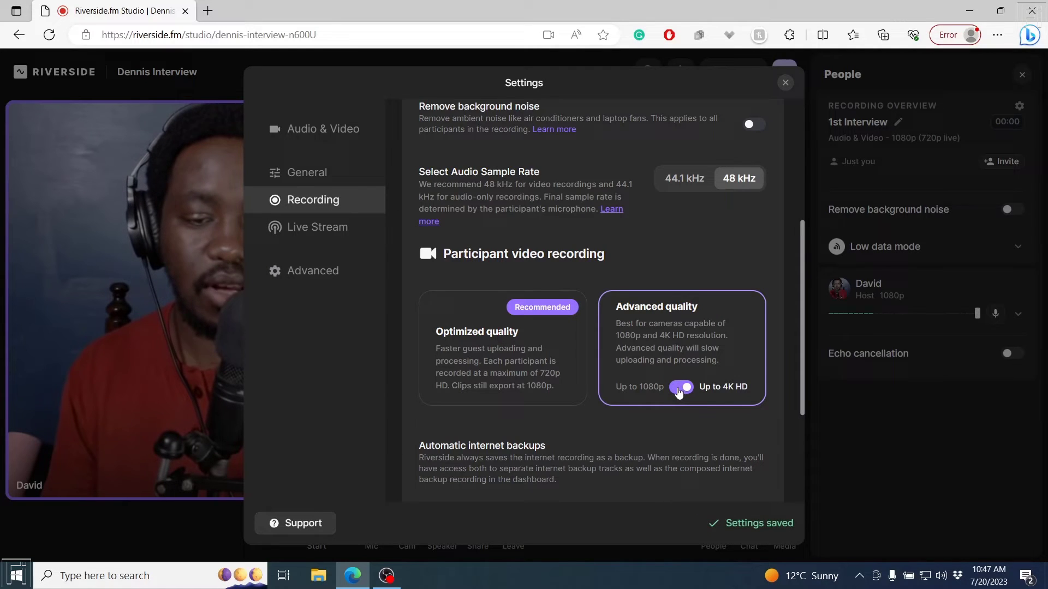
click(681, 386)
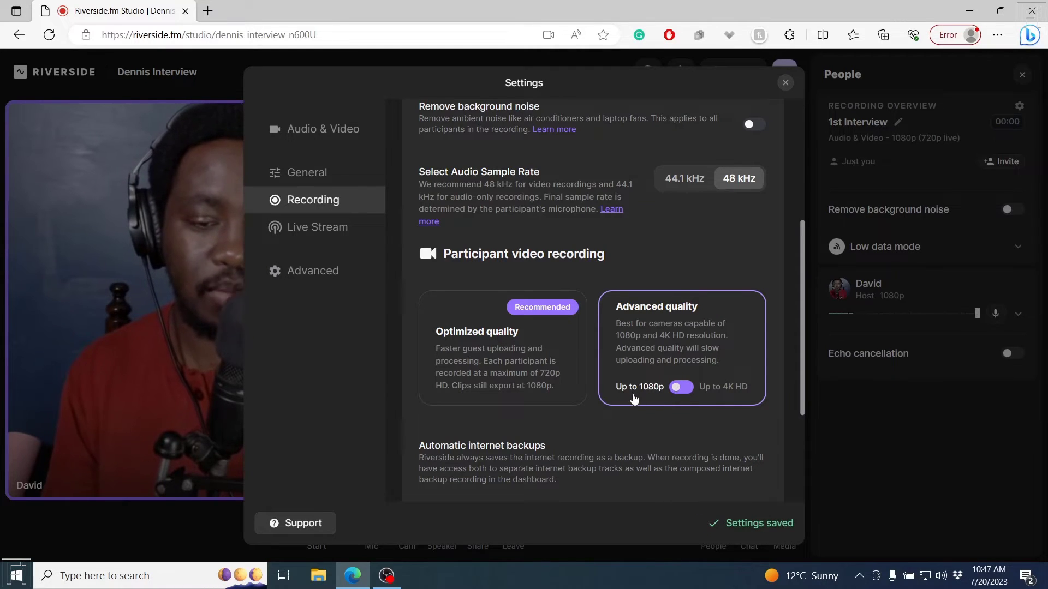
click(681, 386)
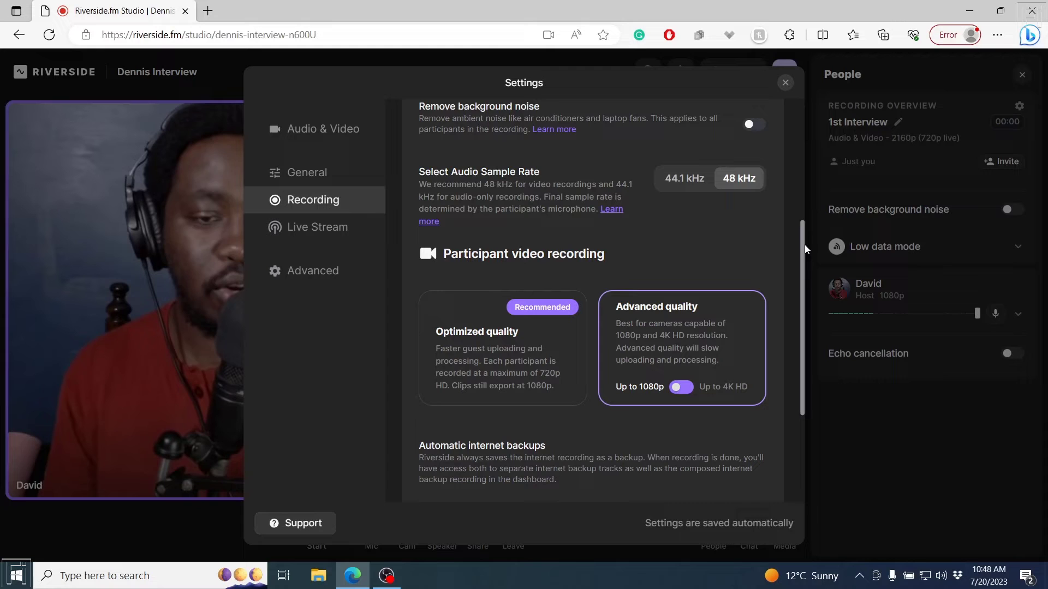
mouse_move(786, 82)
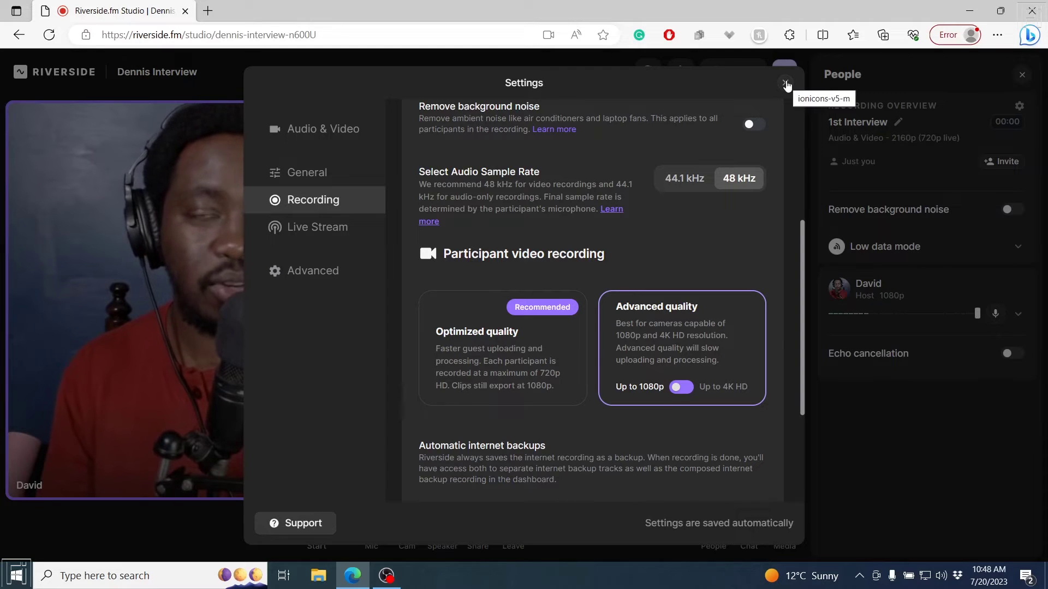
Close Settings and email an invitation to a Gmail address with the Guest role
click(786, 83)
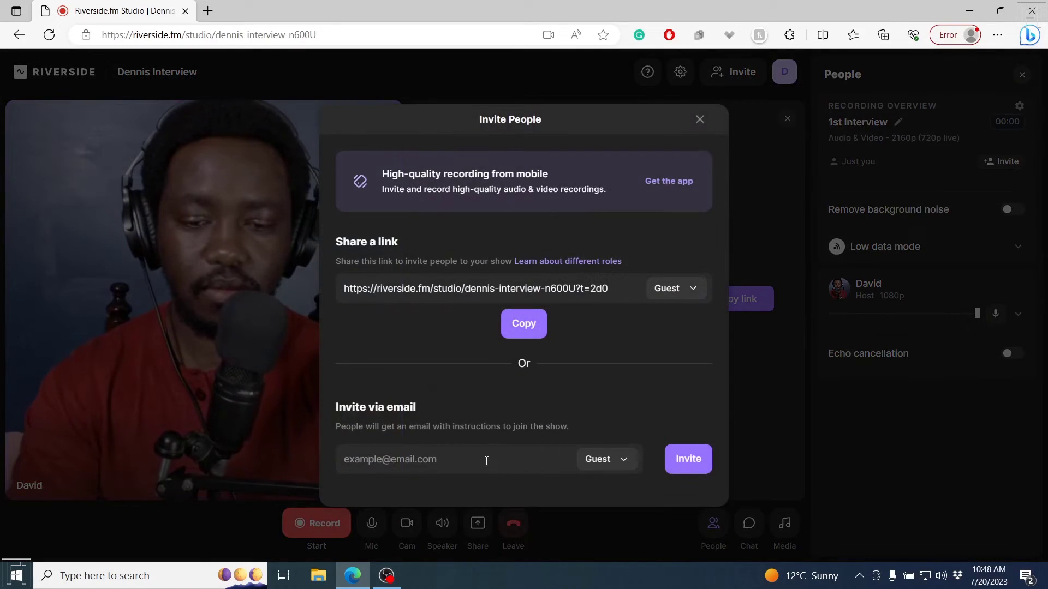
text(@gmail.com)
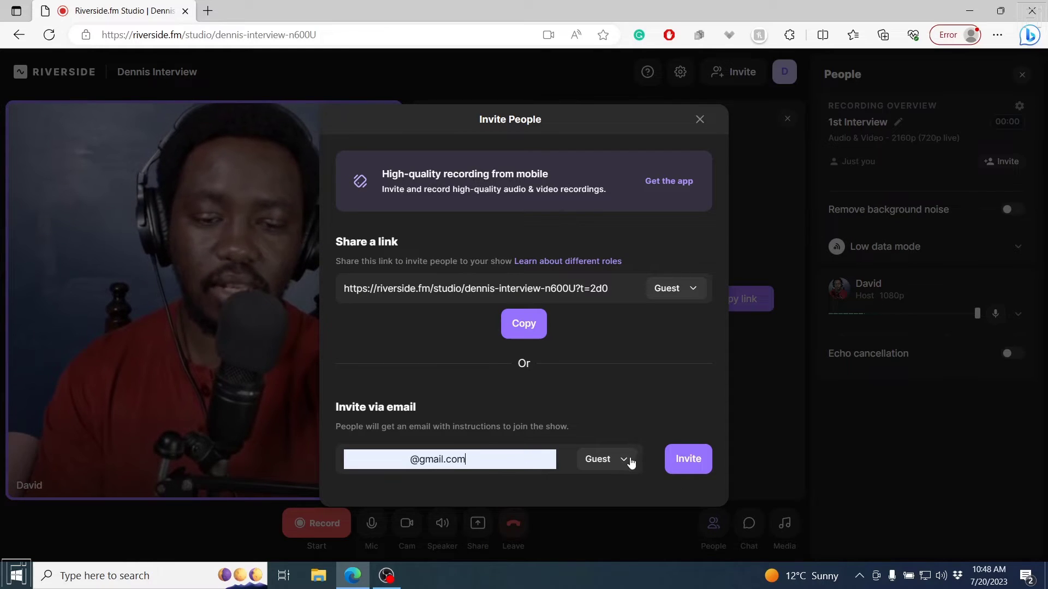
click(605, 459)
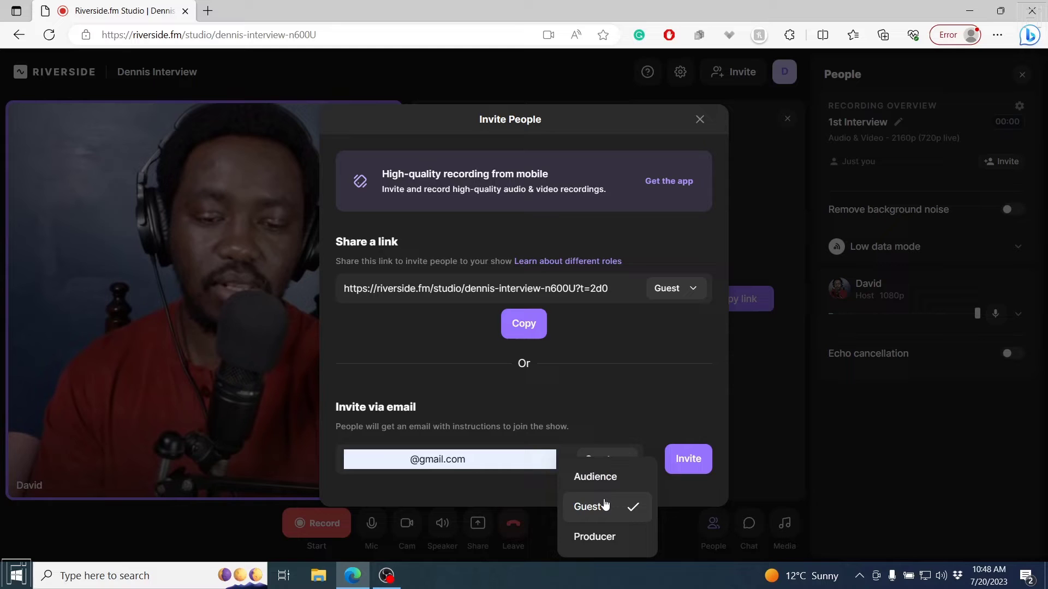
click(590, 506)
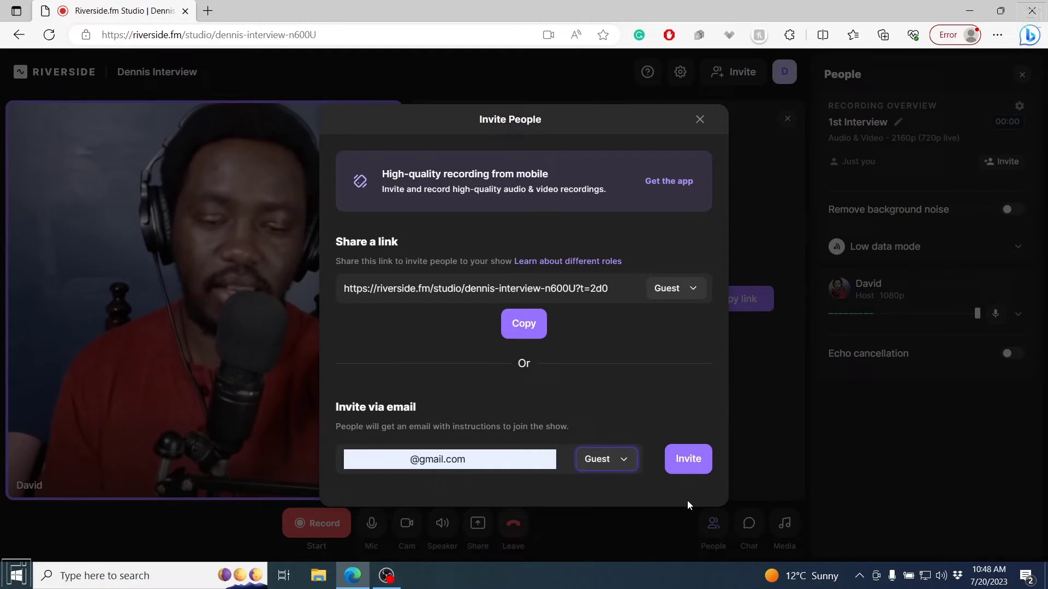
click(688, 458)
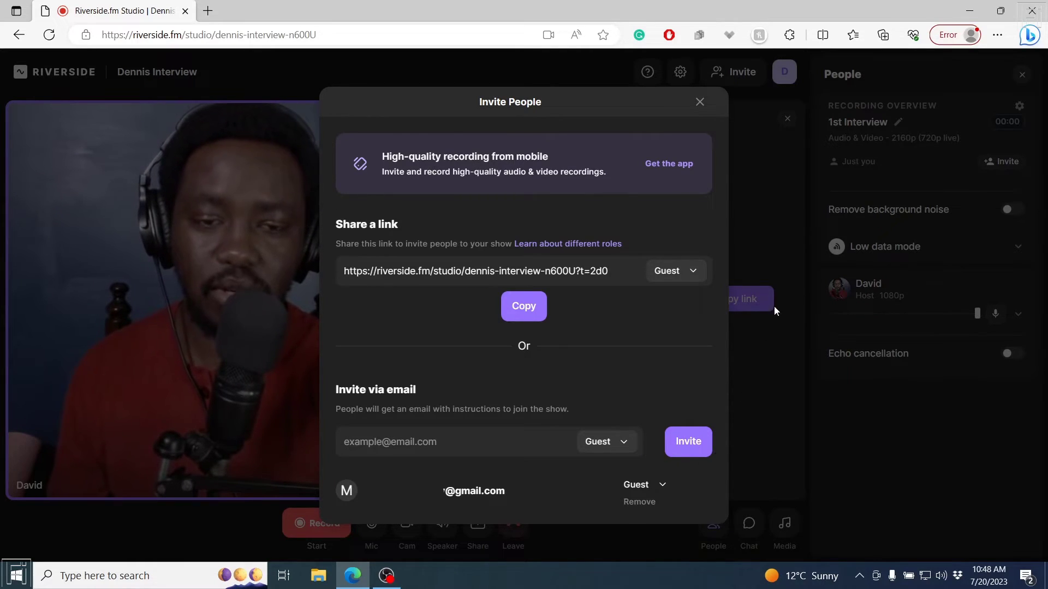
click(700, 101)
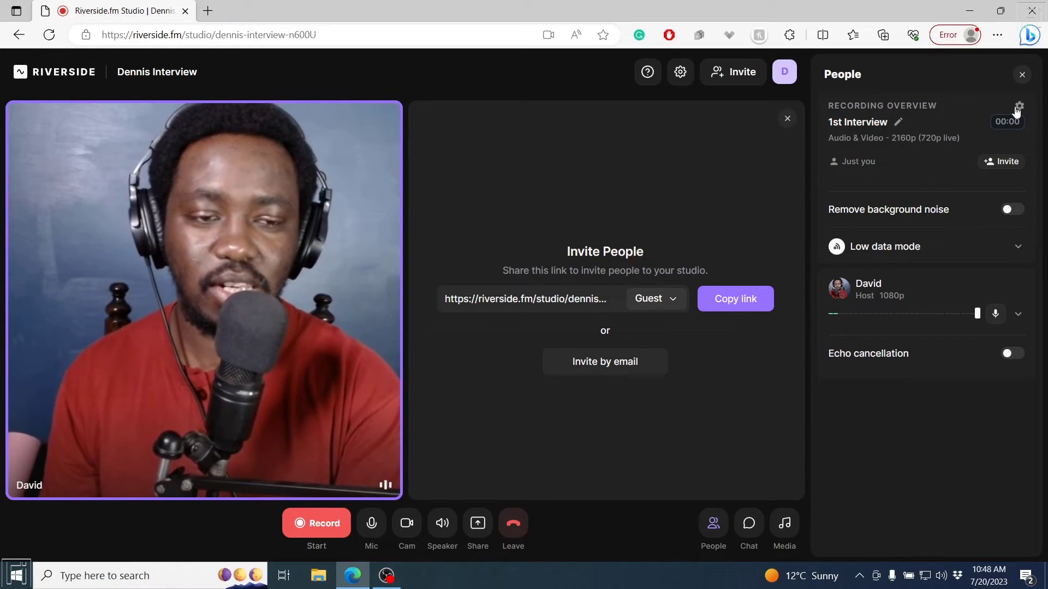
Switch Advanced quality to Up to 1080p, then close Settings and the People panel
click(680, 71)
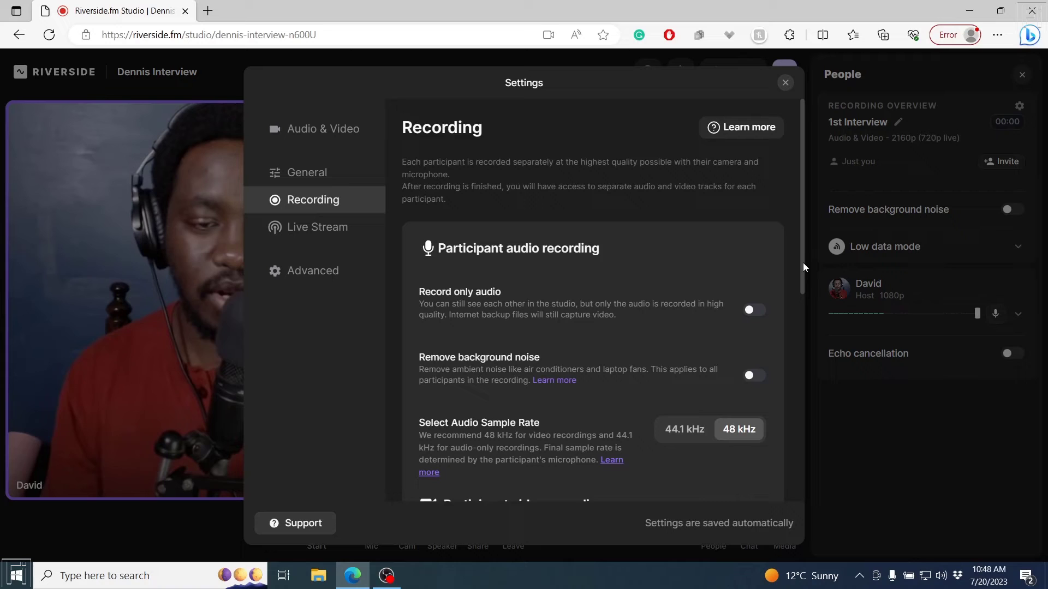
scroll(down, 3)
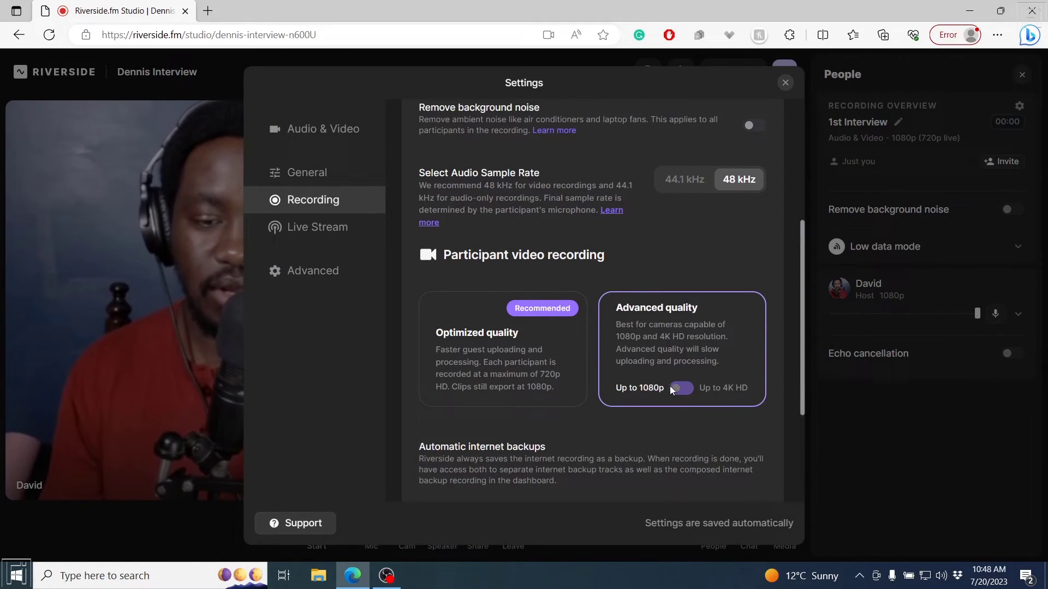
click(681, 388)
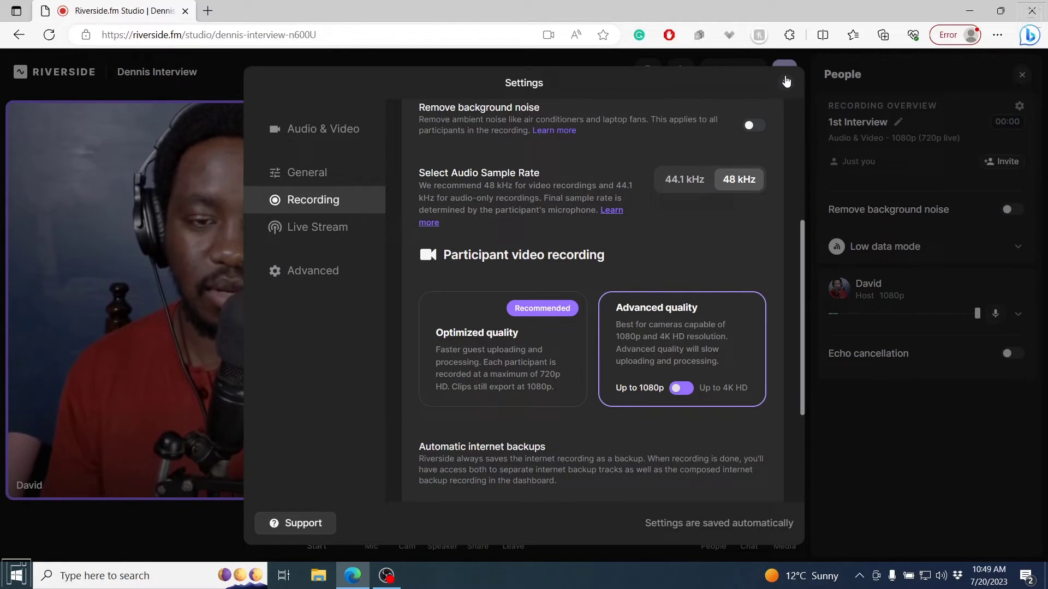
click(786, 81)
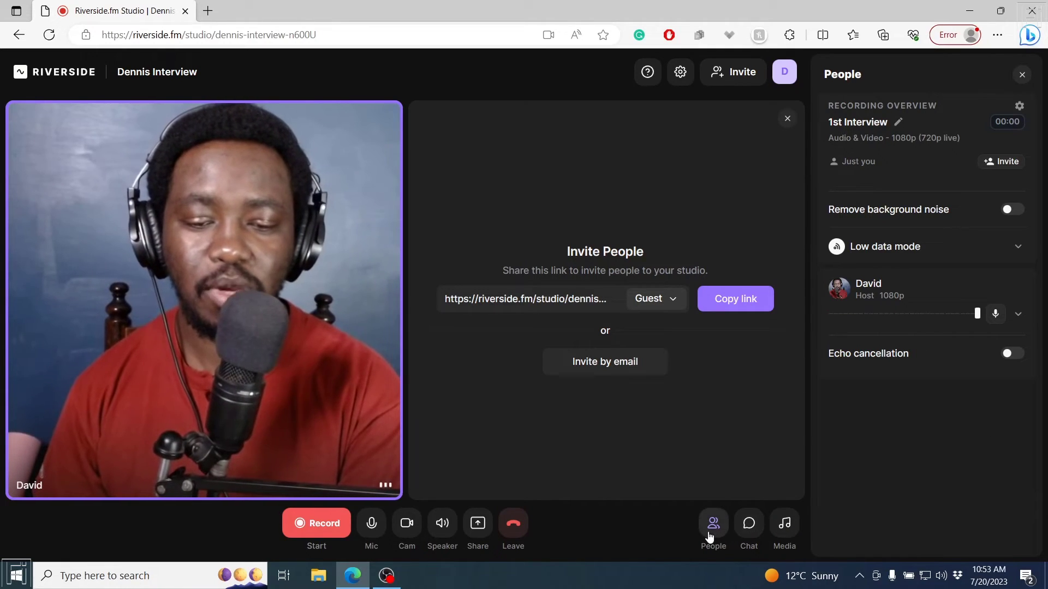
click(713, 528)
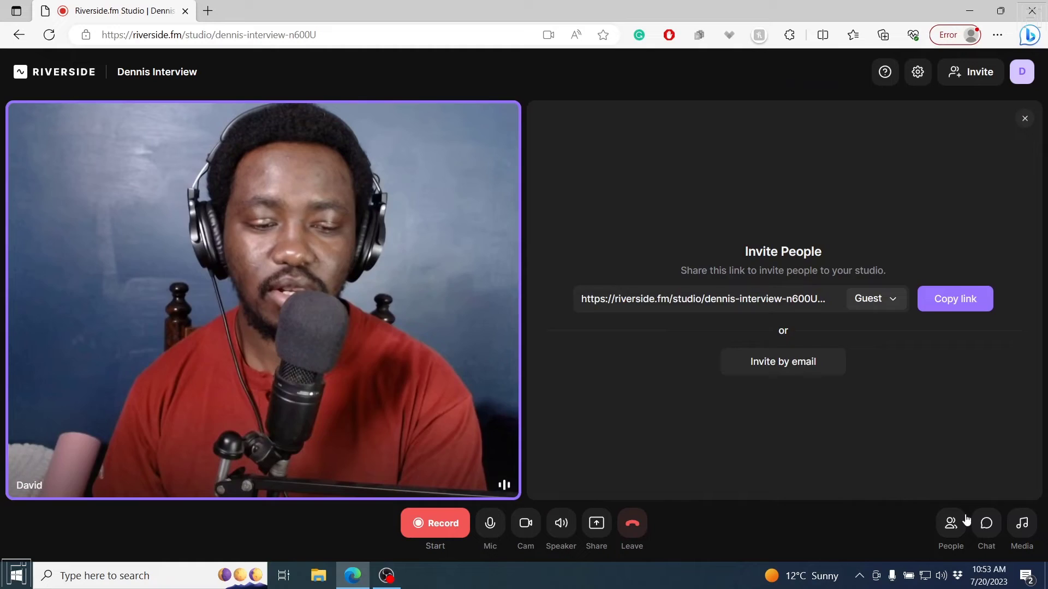
Check the Leave, Share and Speaker output menus in the studio toolbar
click(631, 523)
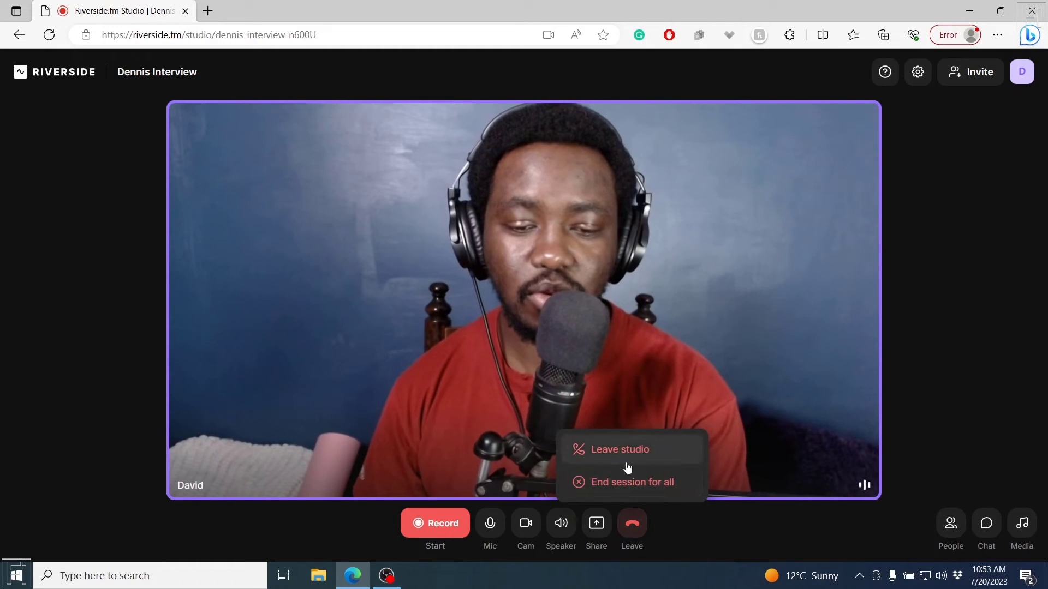
click(596, 524)
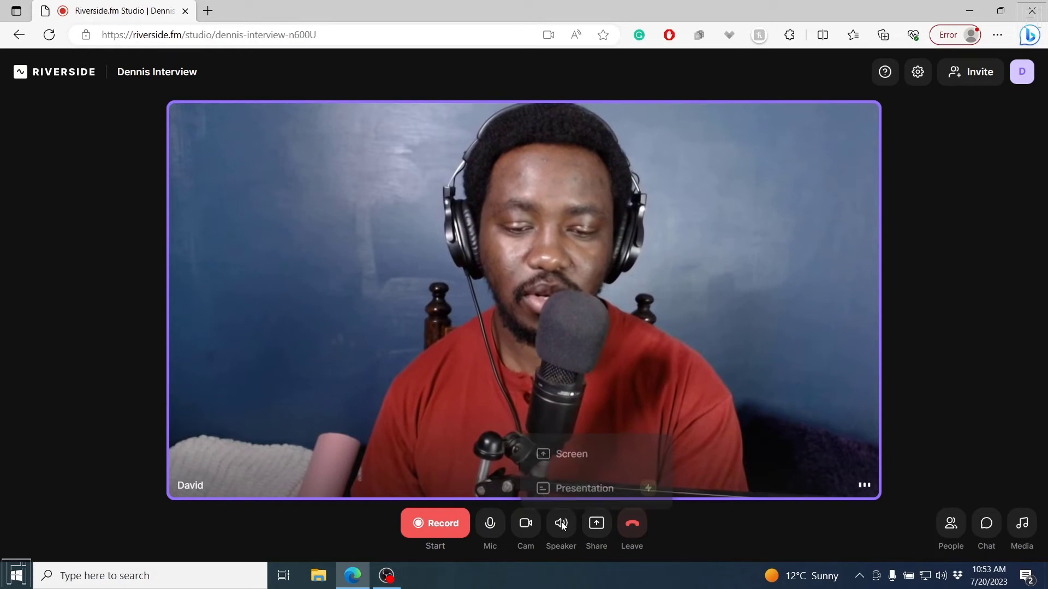
click(561, 524)
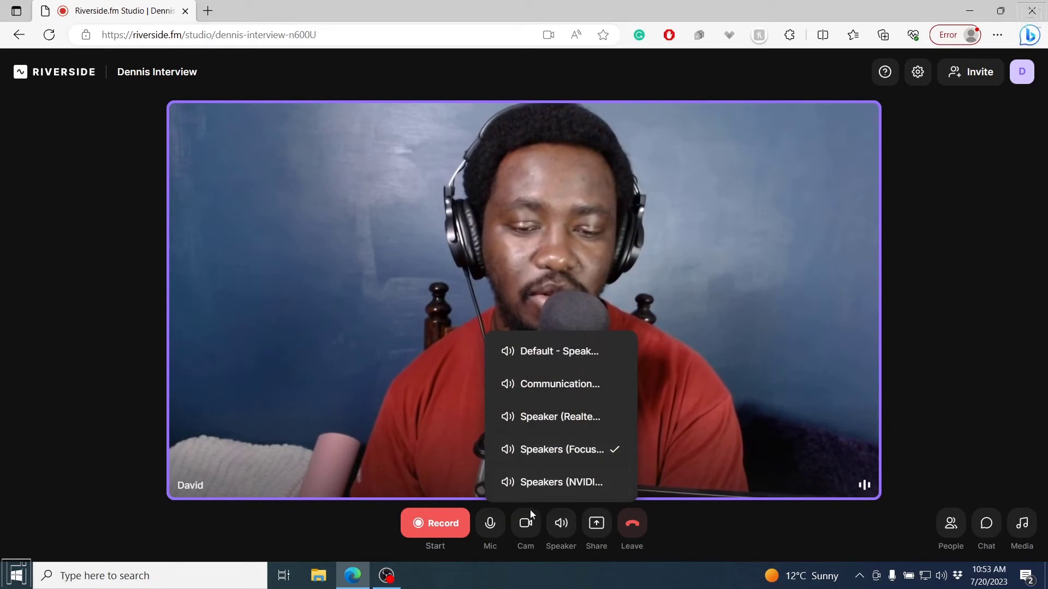
click(490, 523)
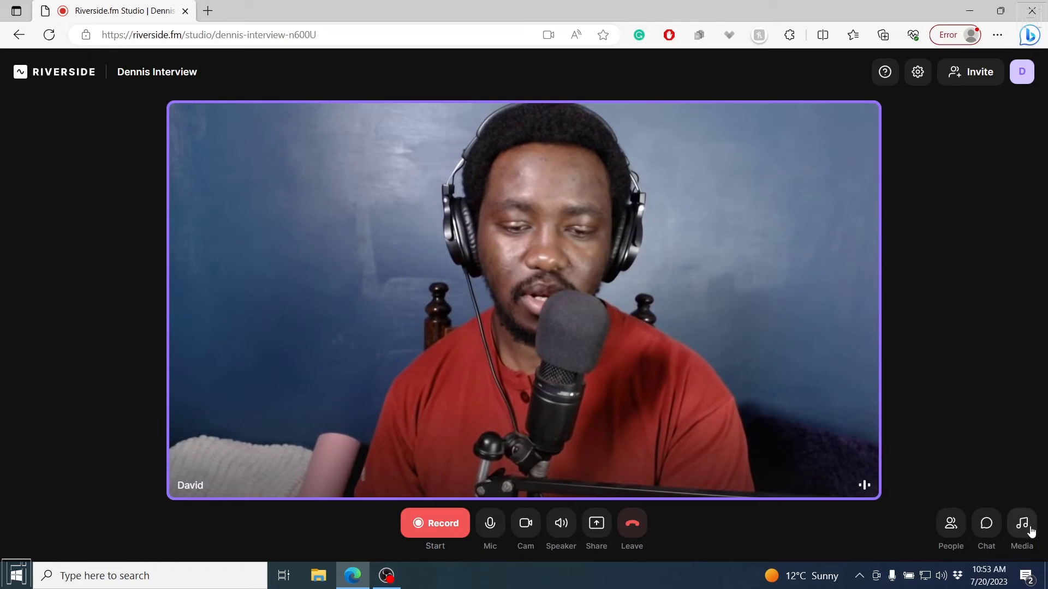
Browse the Media sound library, then open the Everyone chat
click(1021, 528)
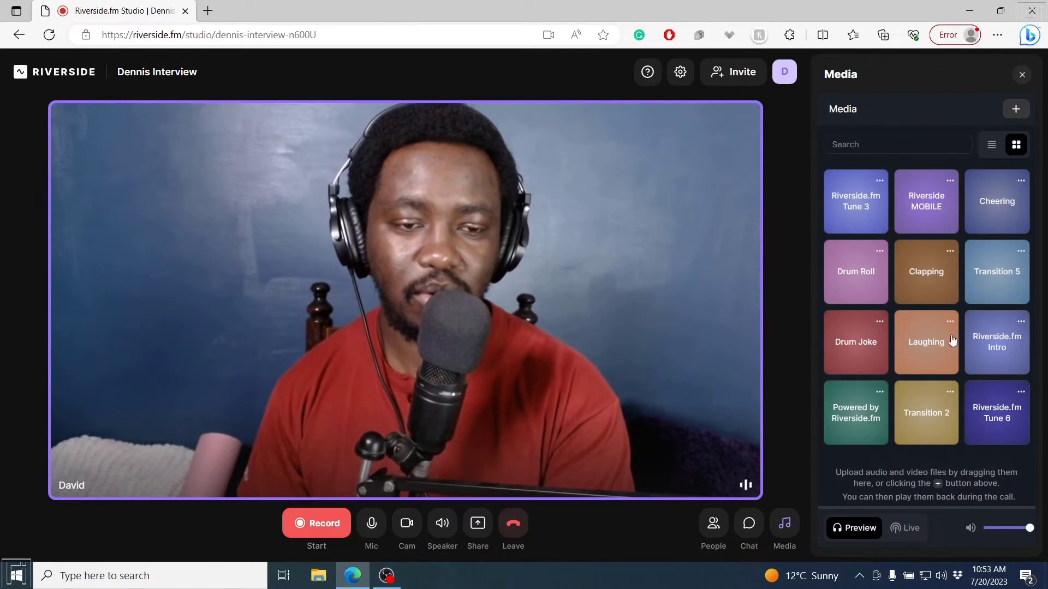
click(748, 527)
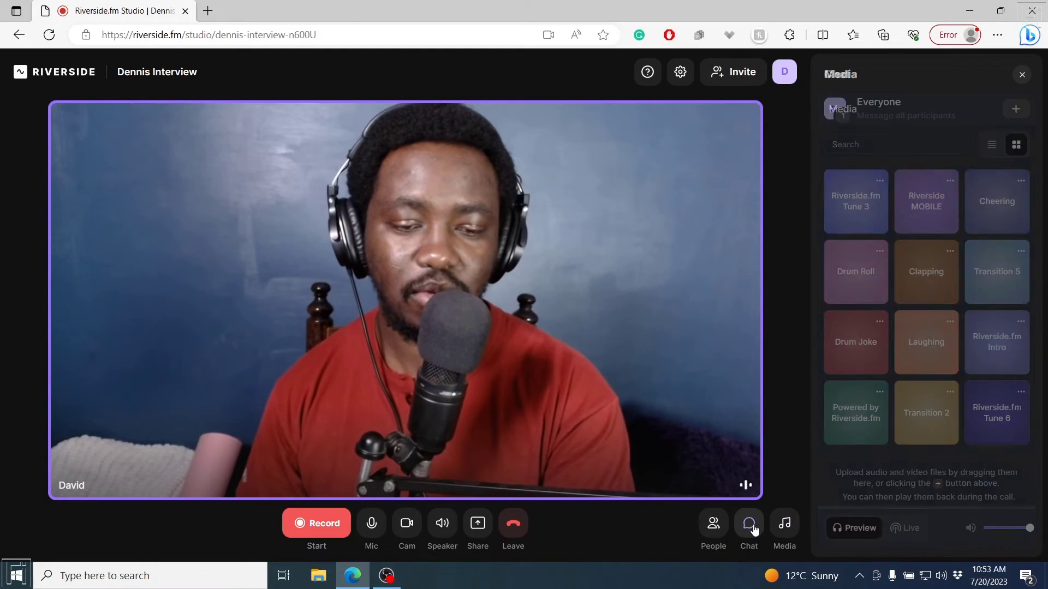
click(748, 524)
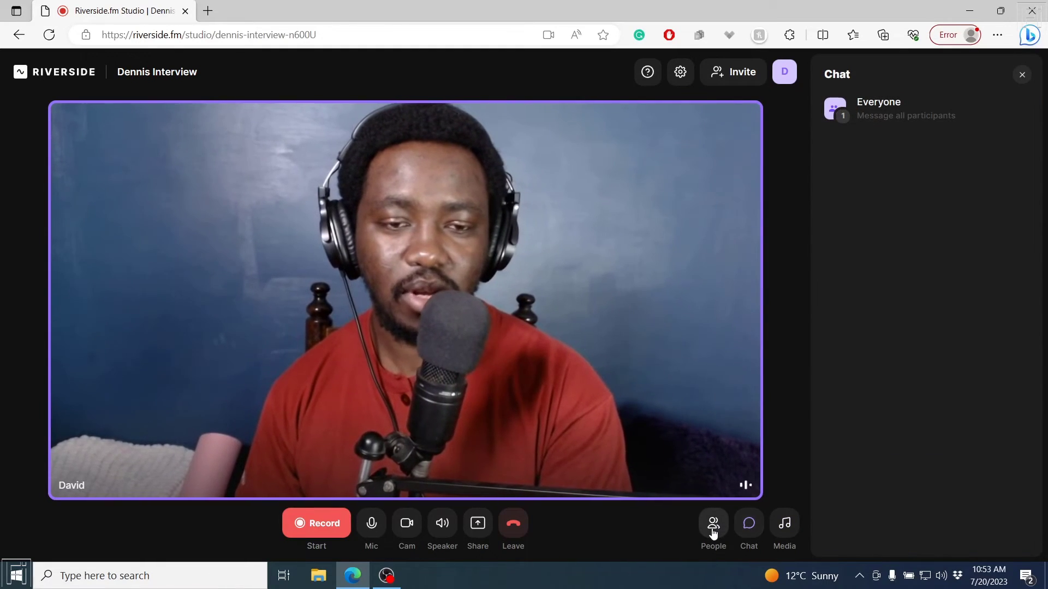
Open the People panel showing guest Dennis joined alongside the host
click(712, 523)
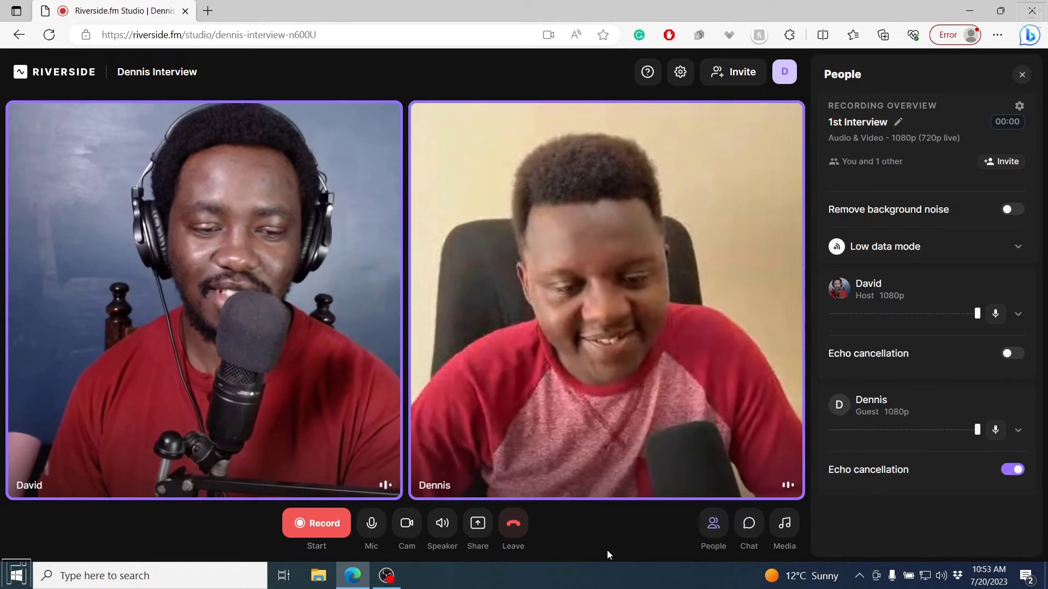
mouse_move(802, 446)
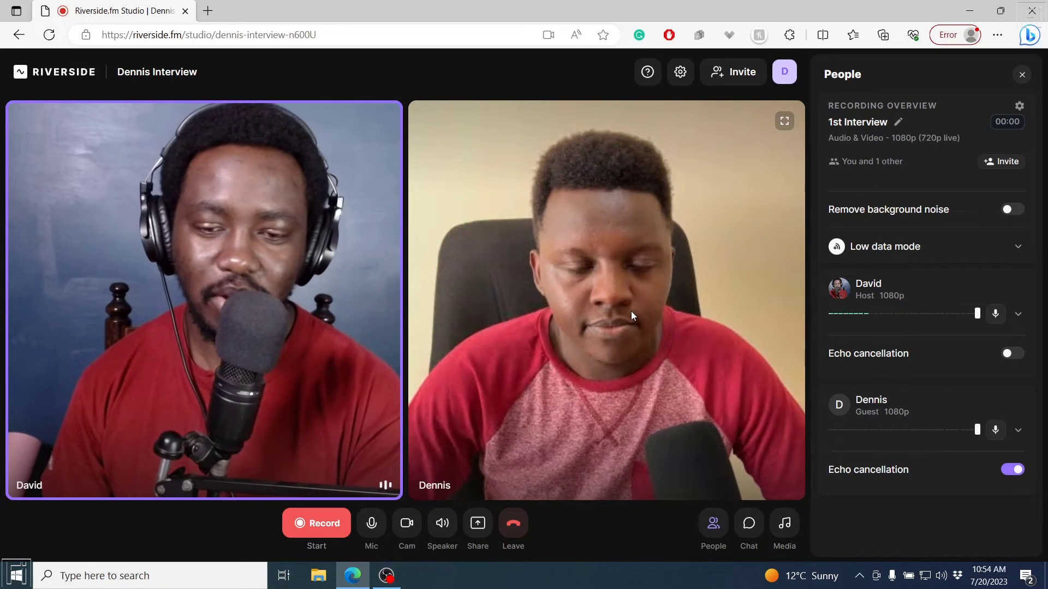
click(316, 523)
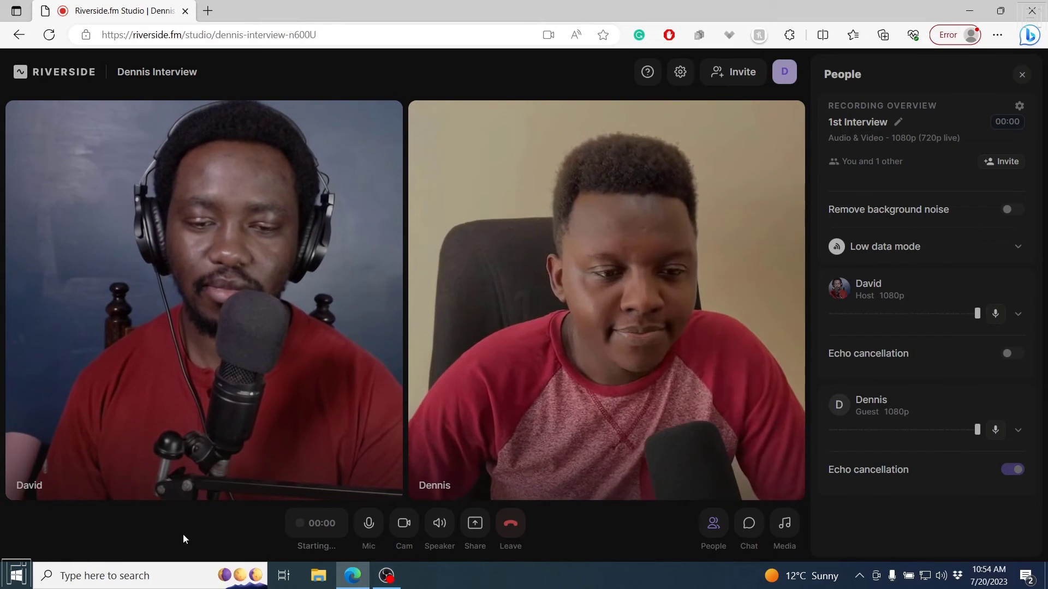
Record and stop a 37-second take of the interview with Dennis
click(316, 522)
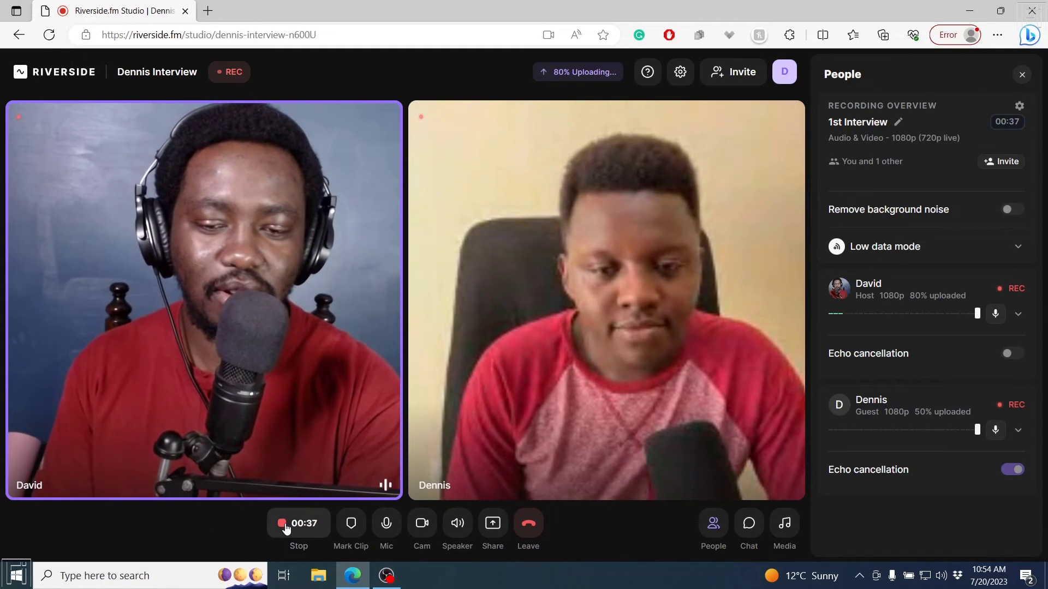
click(298, 524)
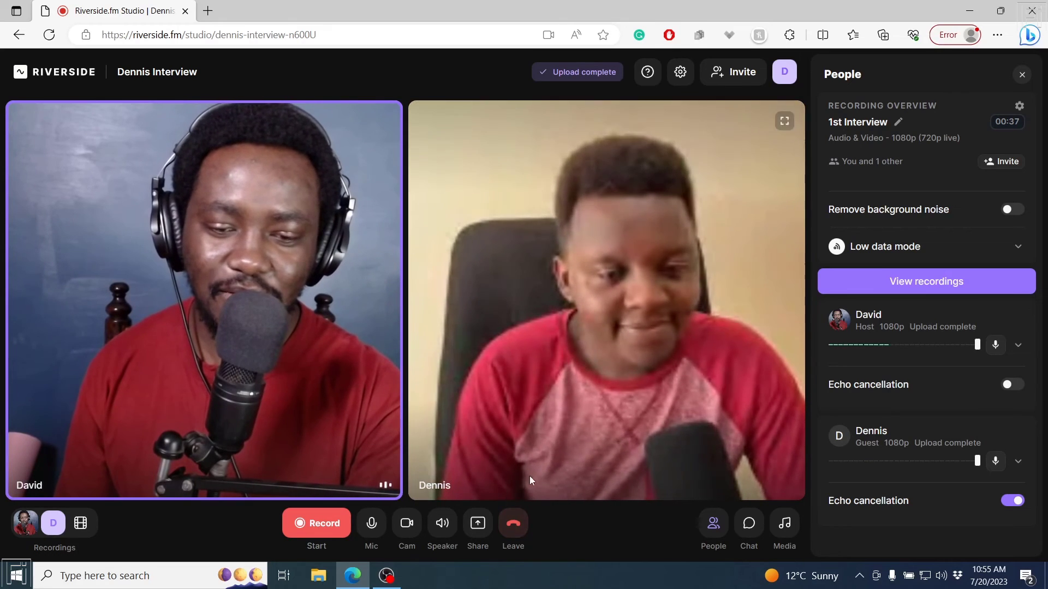
End the session for everyone and open the 1st Interview recording
click(513, 523)
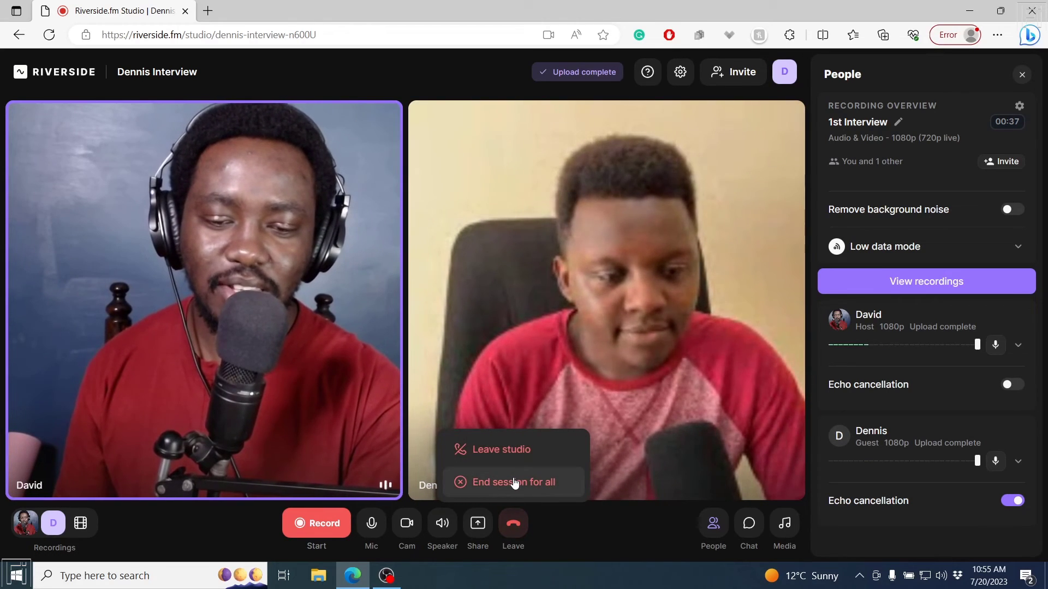
click(513, 482)
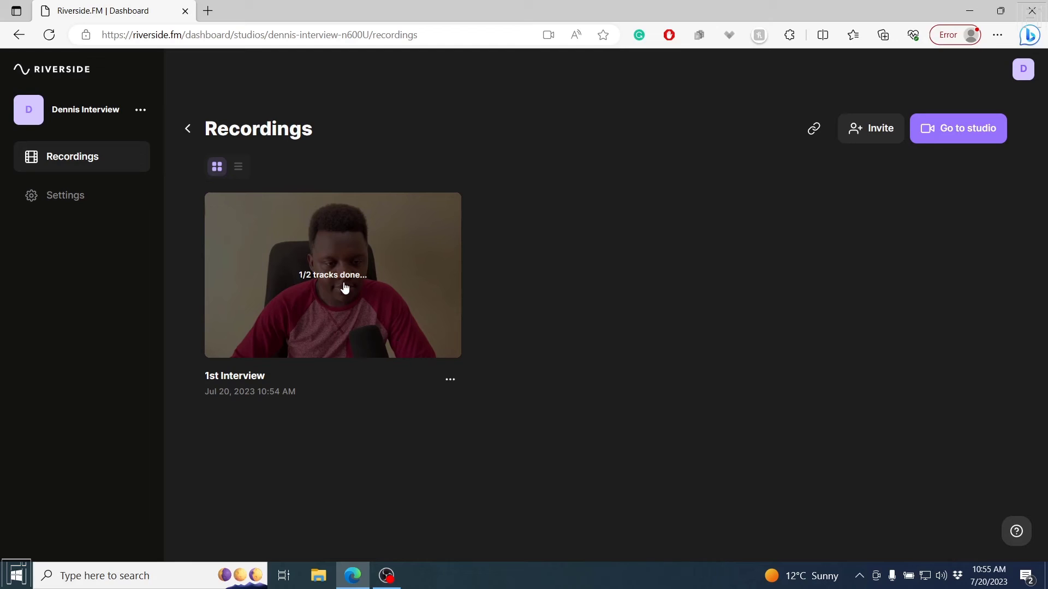
mouse_move(627, 298)
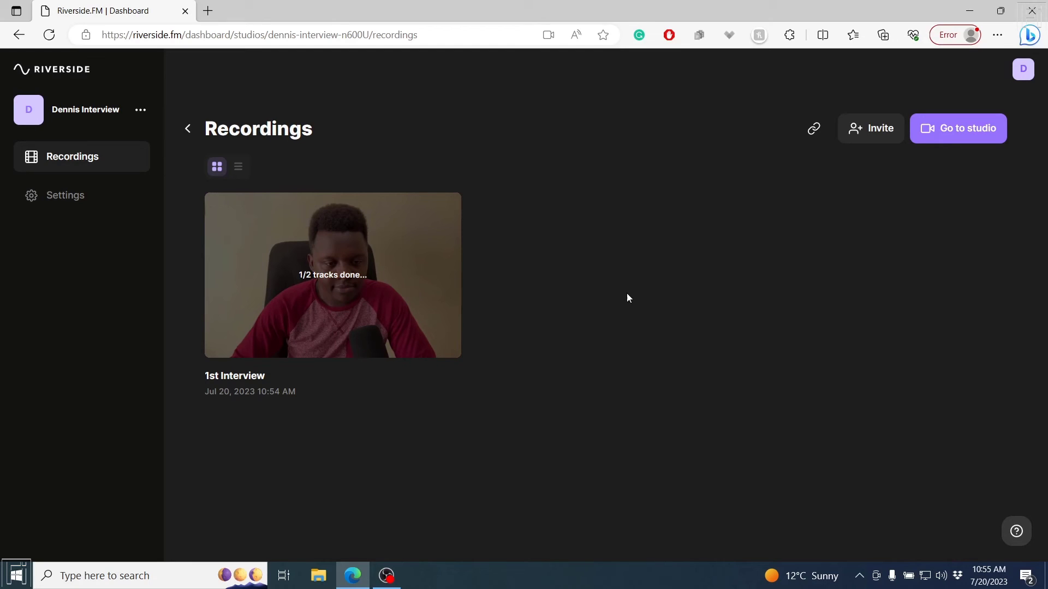
mouse_move(630, 298)
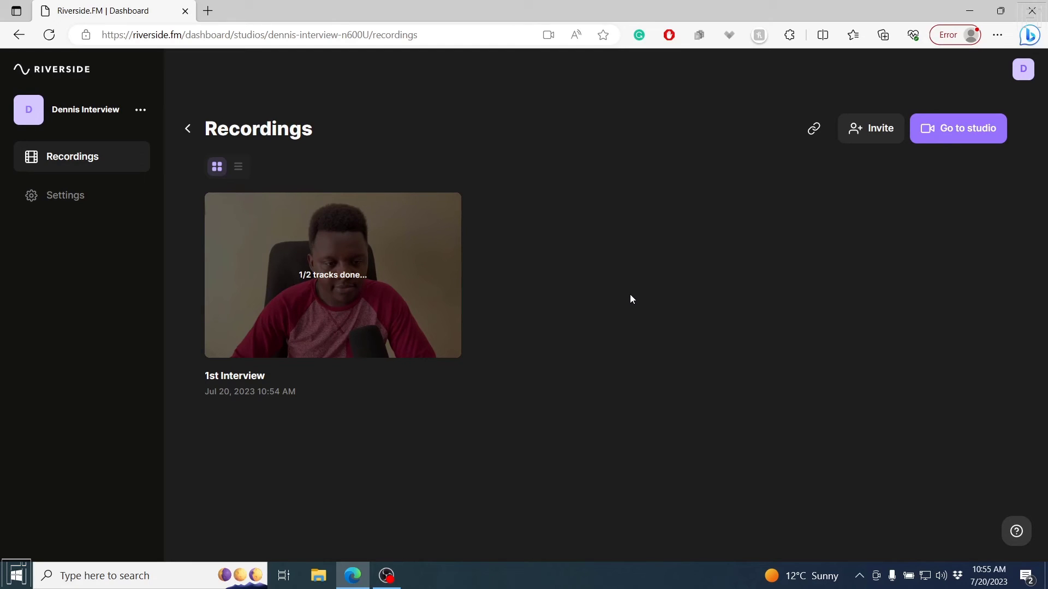
mouse_move(291, 280)
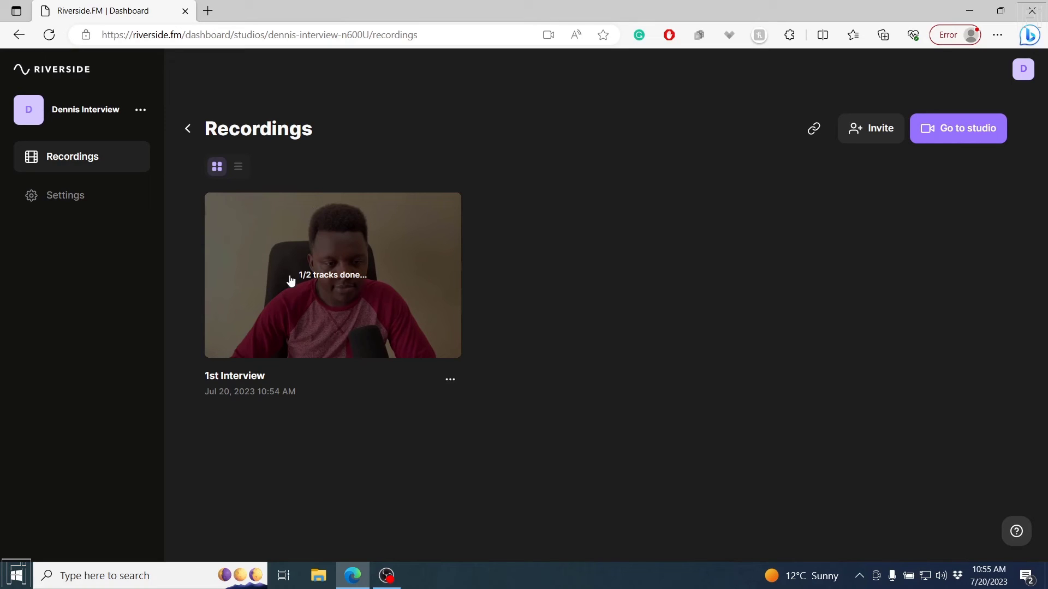
click(332, 274)
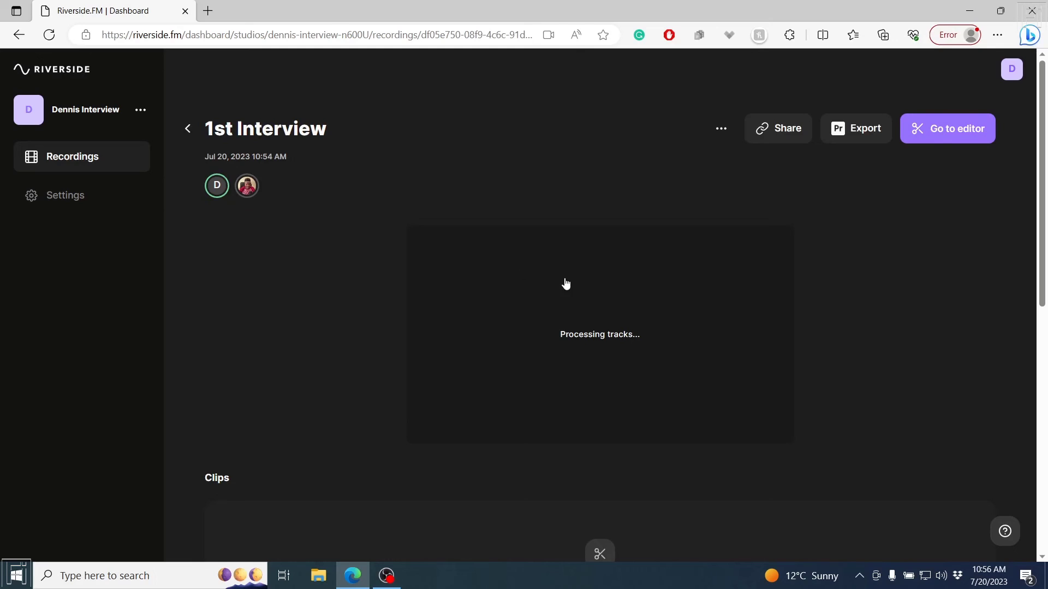
mouse_move(217, 186)
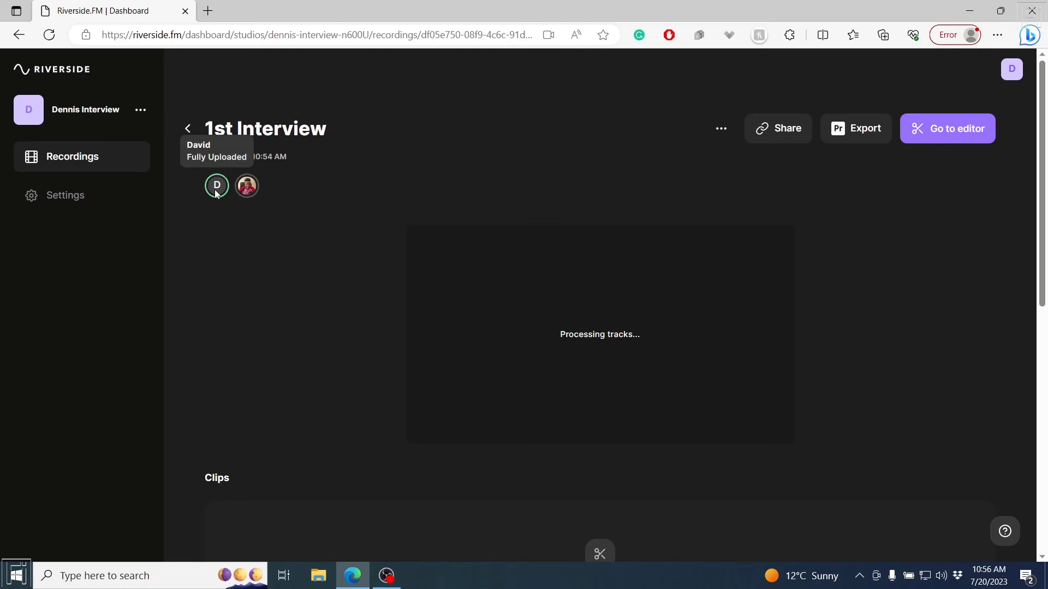
mouse_move(230, 195)
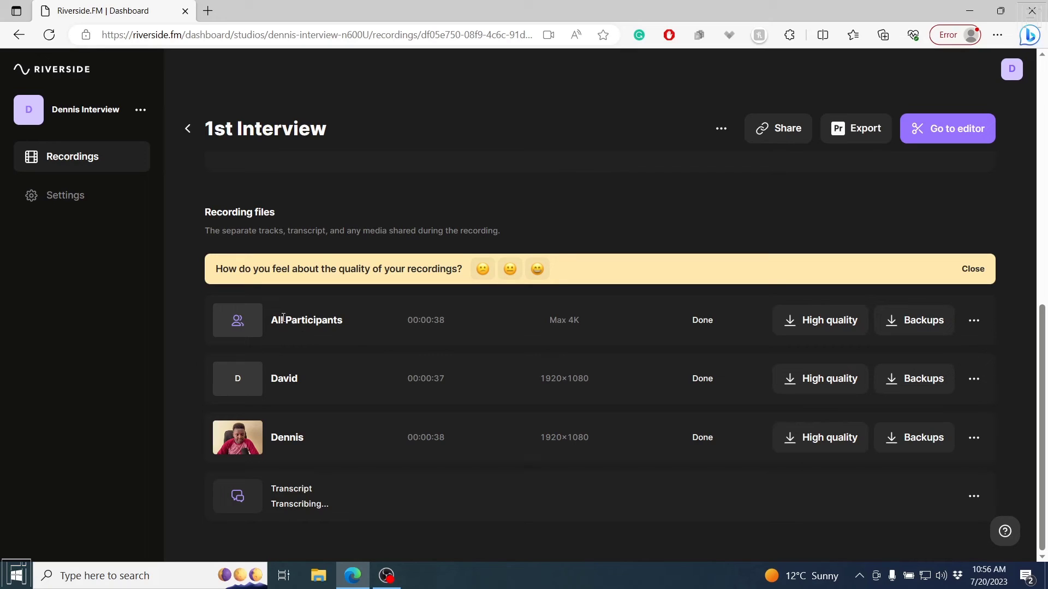
mouse_move(557, 380)
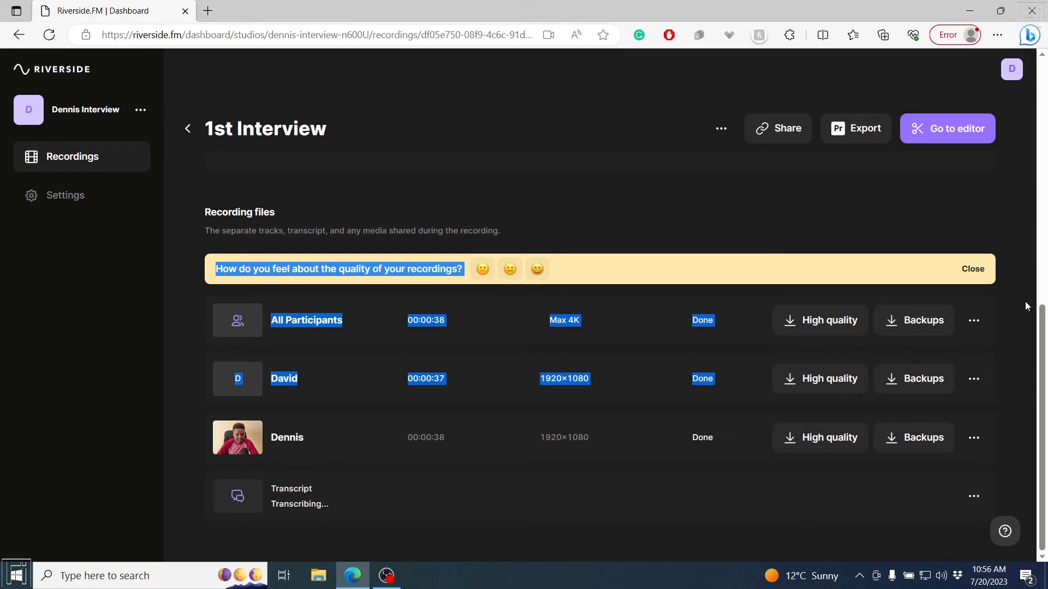
scroll(up, 3)
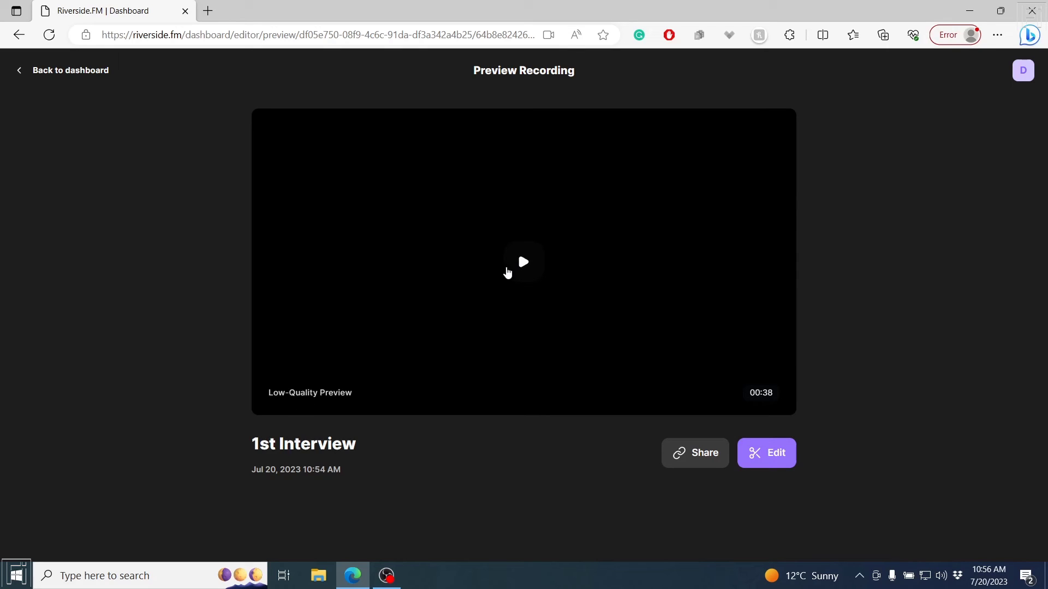
Return to the 1st Interview page and scroll through the side-by-side video
click(524, 261)
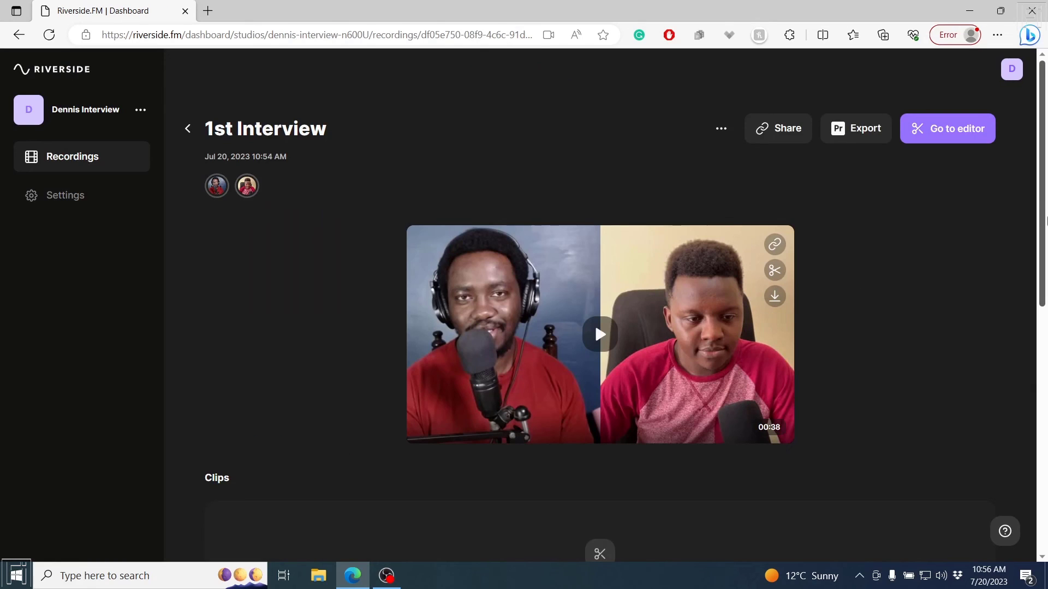
scroll(down, 3)
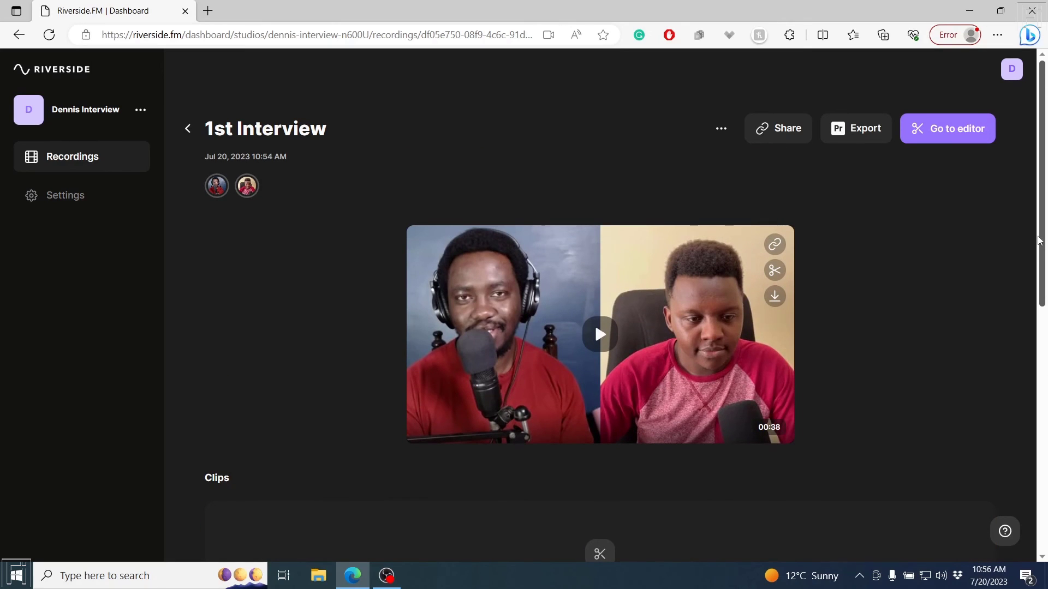
scroll(down, 3)
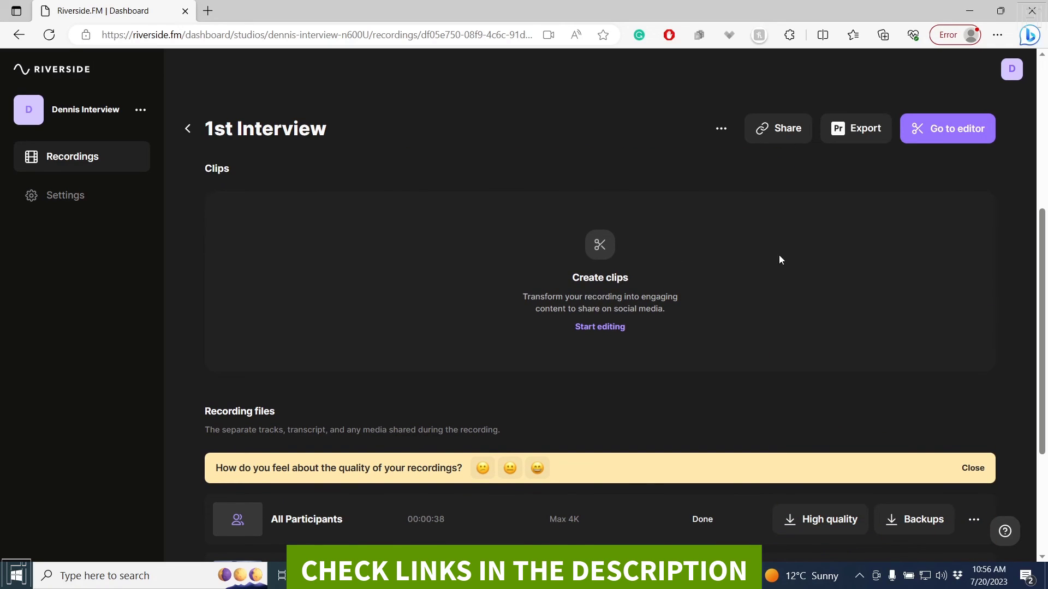
mouse_move(996, 293)
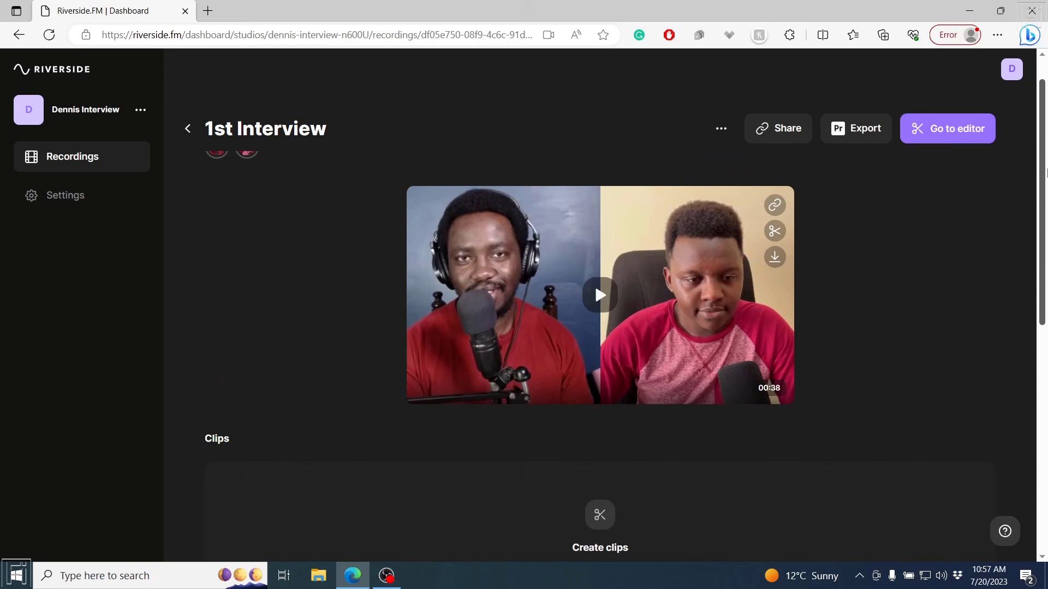
Open the editor and set a 16:9 size with a spaced side-by-side layout
click(947, 129)
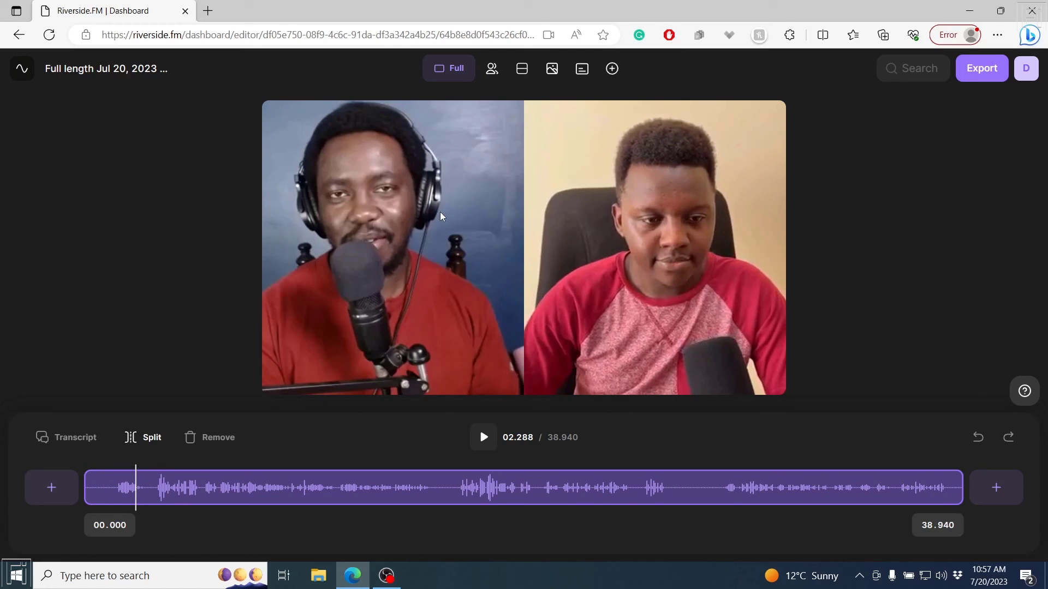
mouse_move(491, 68)
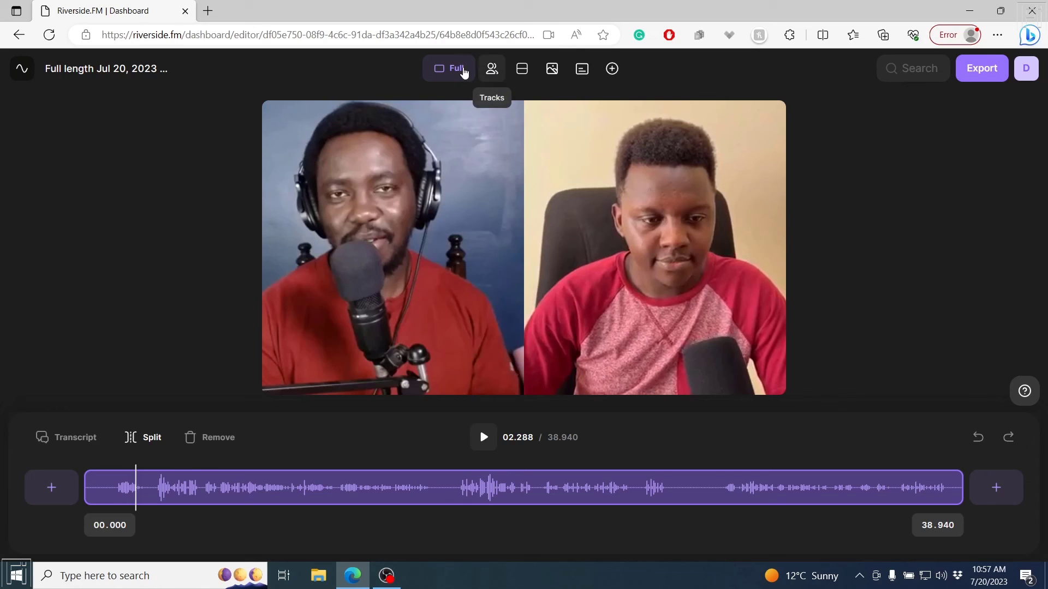
click(448, 68)
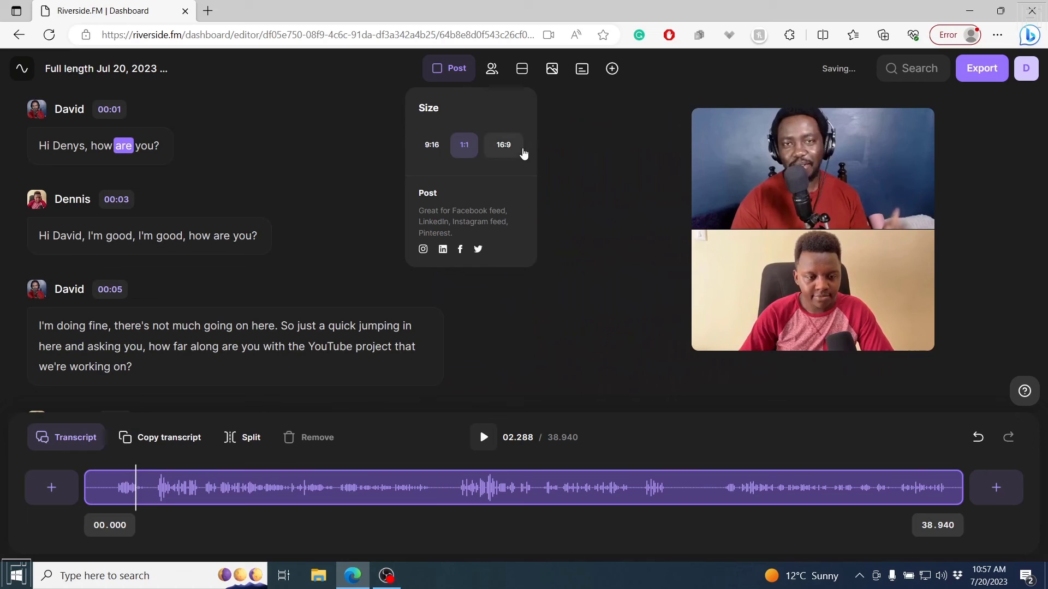
click(503, 145)
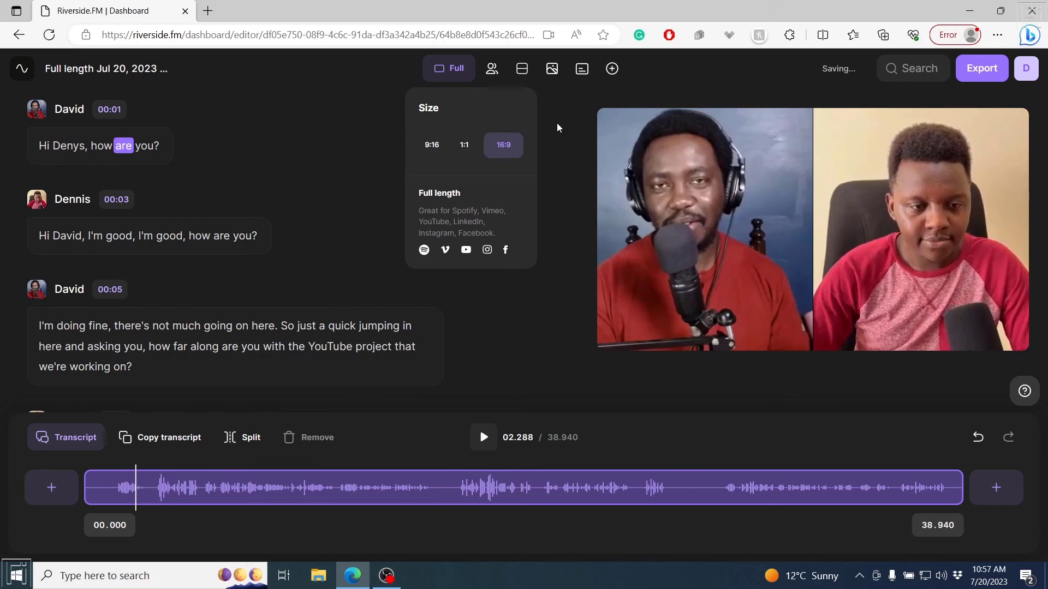
click(521, 68)
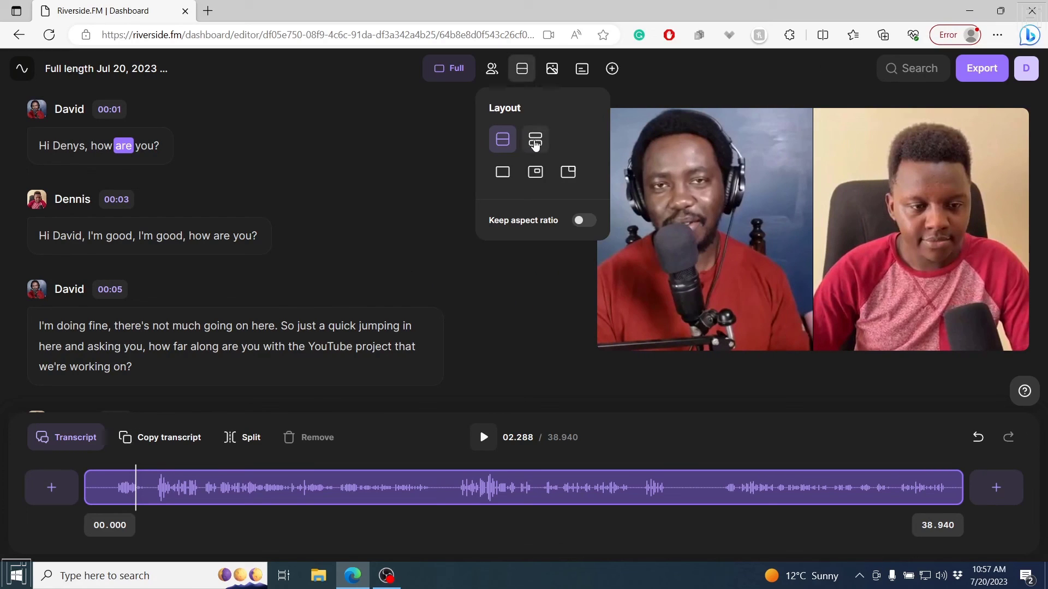
click(535, 140)
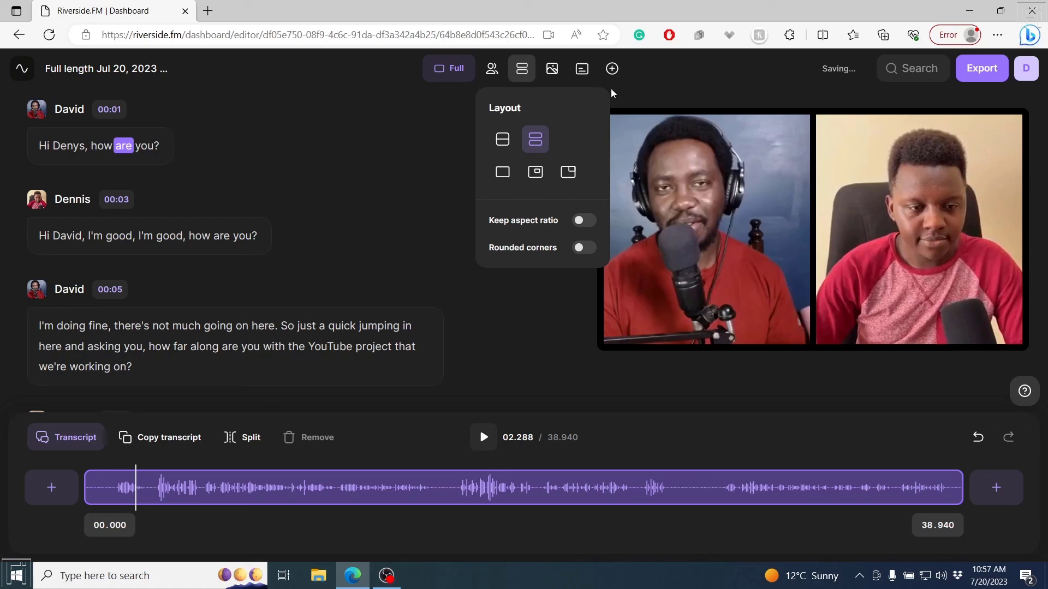
Apply the dark purple gradient background to the interview
click(552, 68)
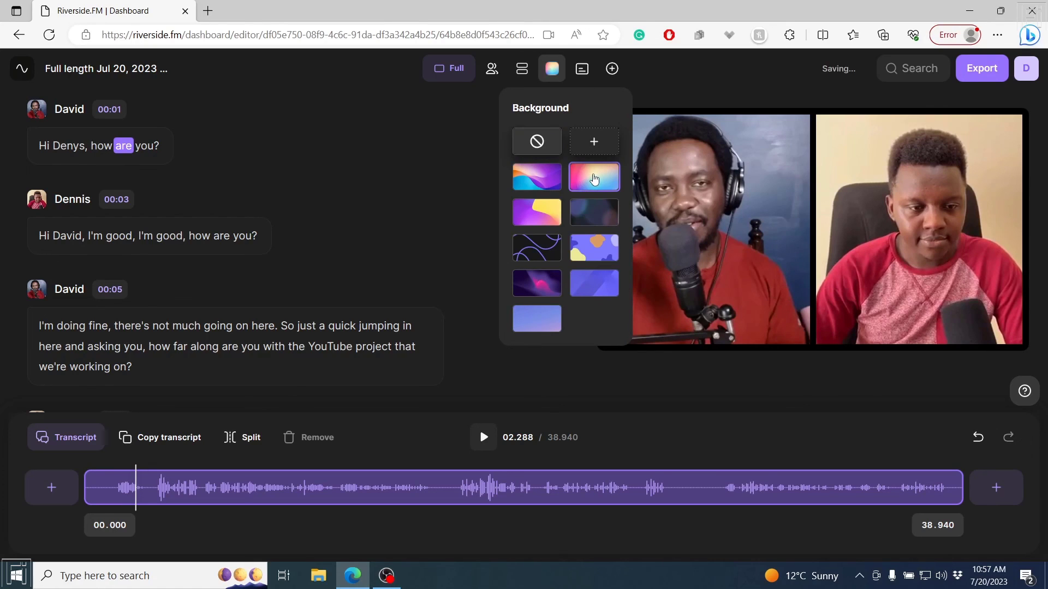
click(593, 177)
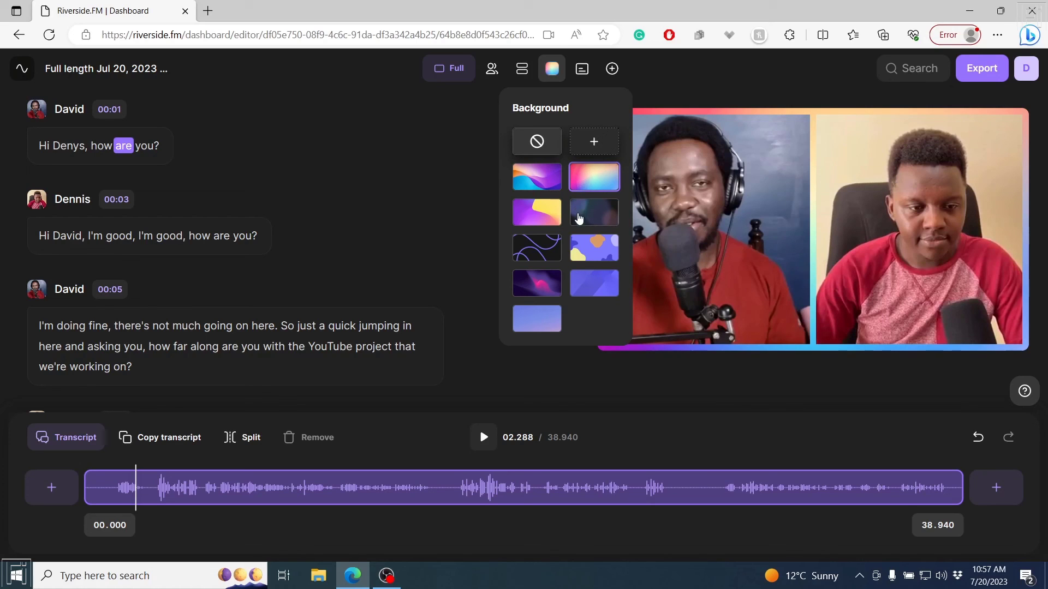
click(537, 283)
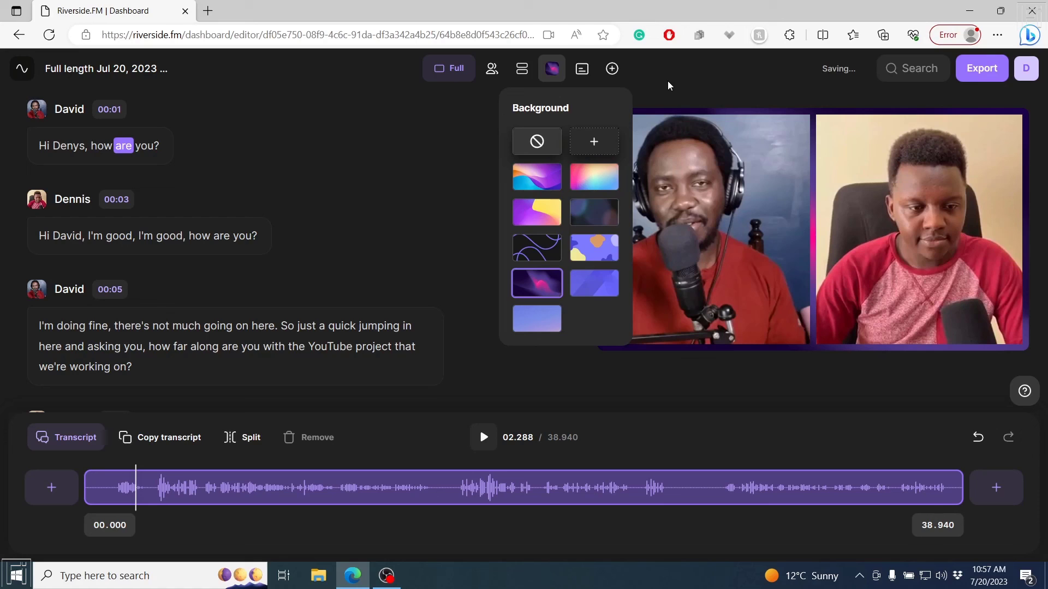
click(552, 69)
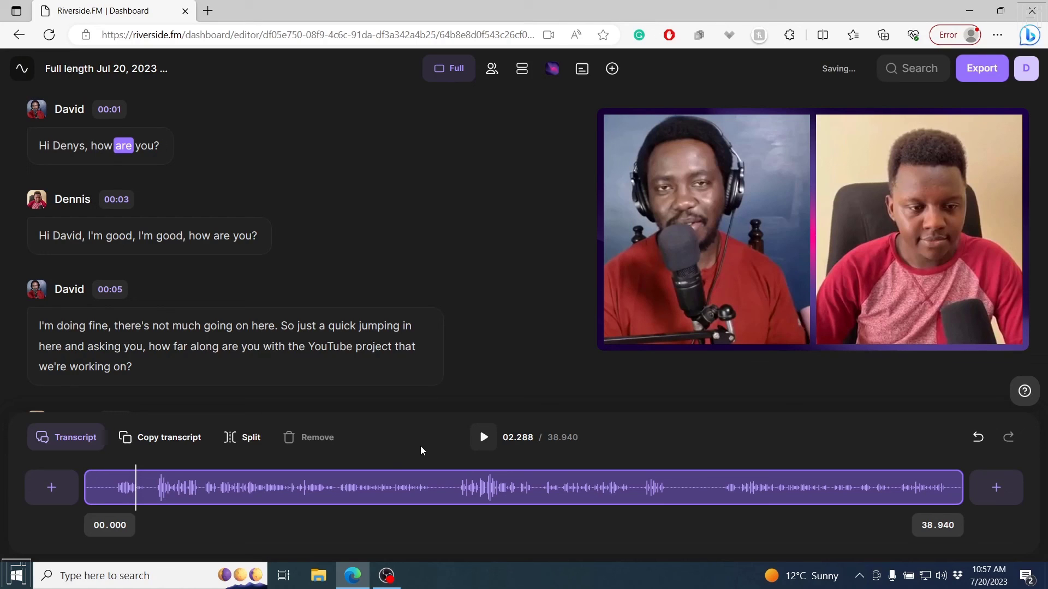
Go through the account menu's Studios list to the Dennis Interview studio
click(1026, 68)
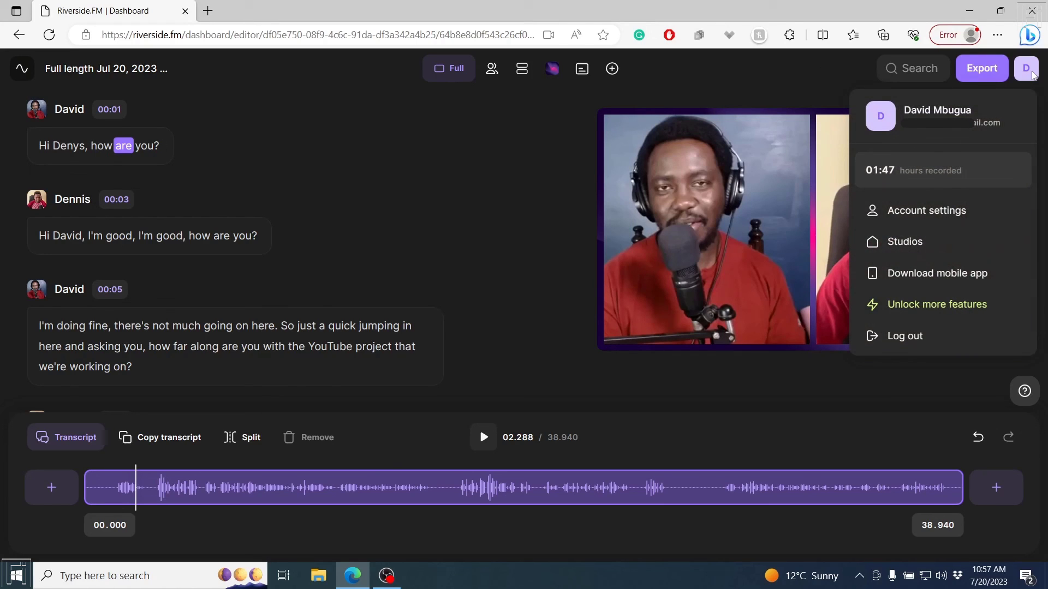
mouse_move(649, 149)
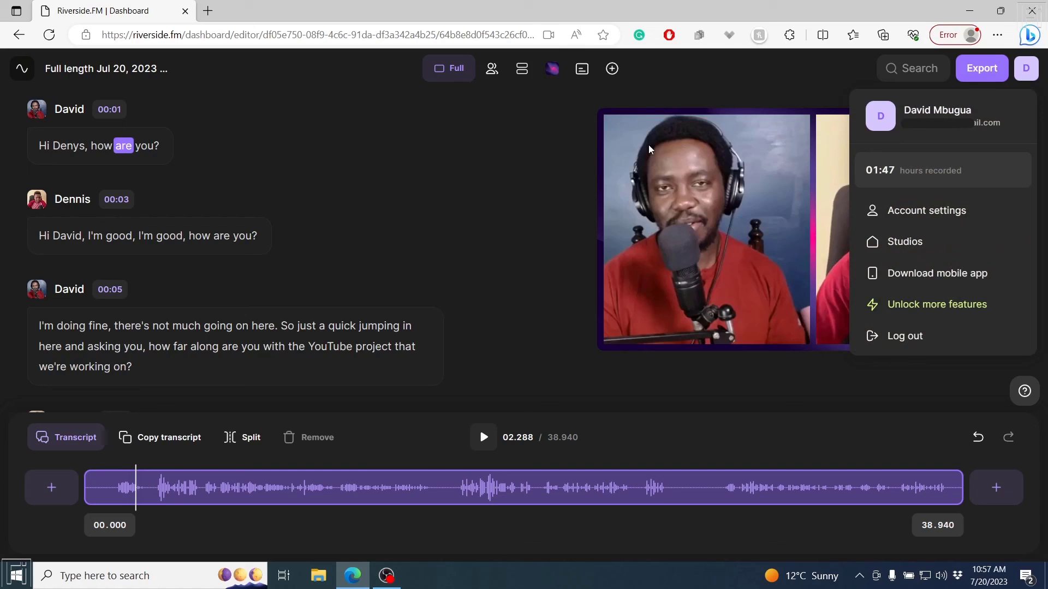
click(904, 241)
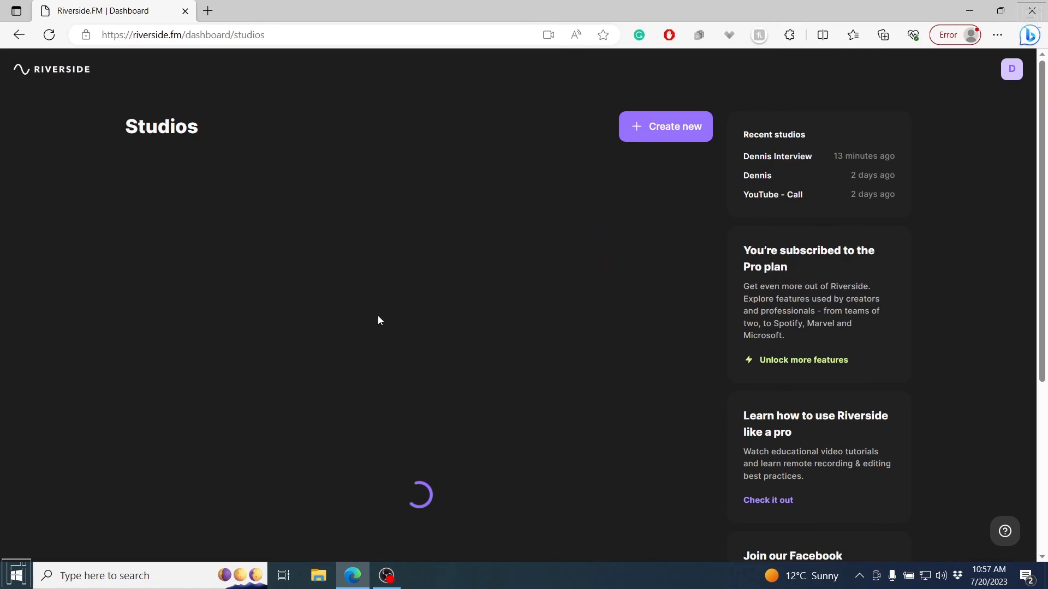
mouse_move(725, 372)
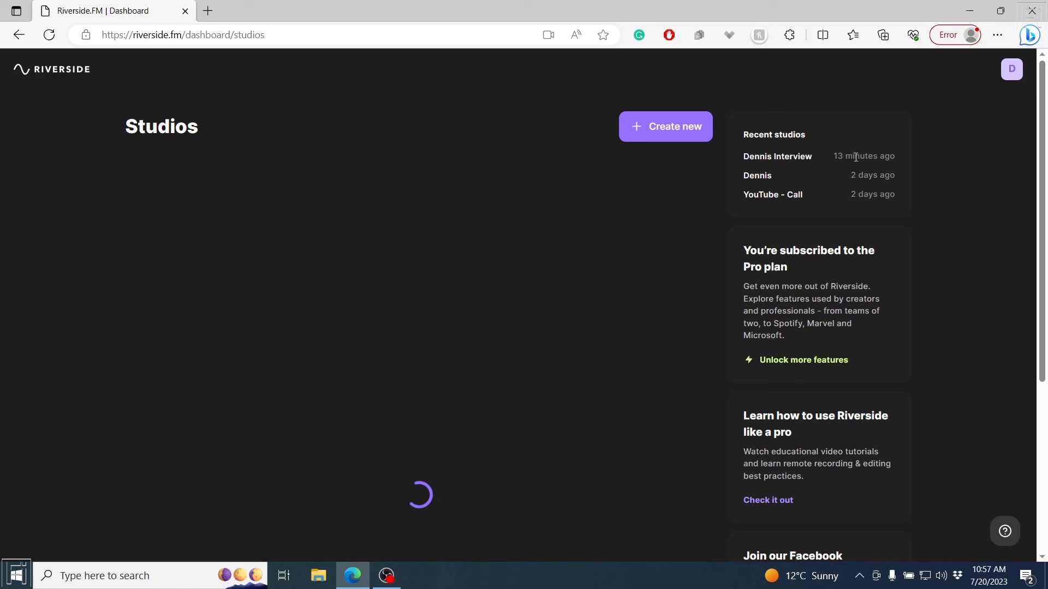
mouse_move(827, 175)
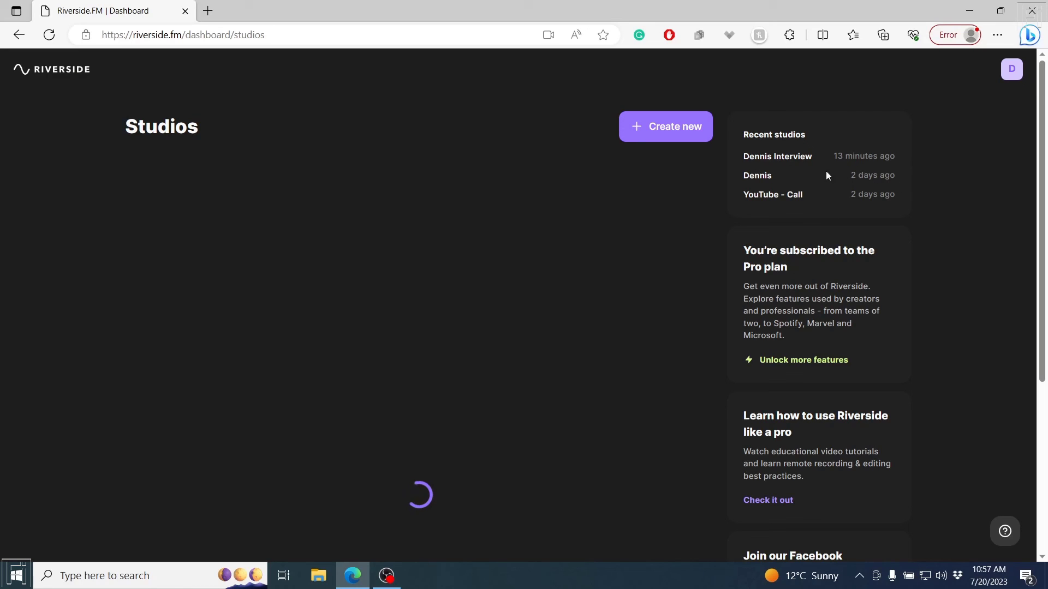
mouse_move(887, 186)
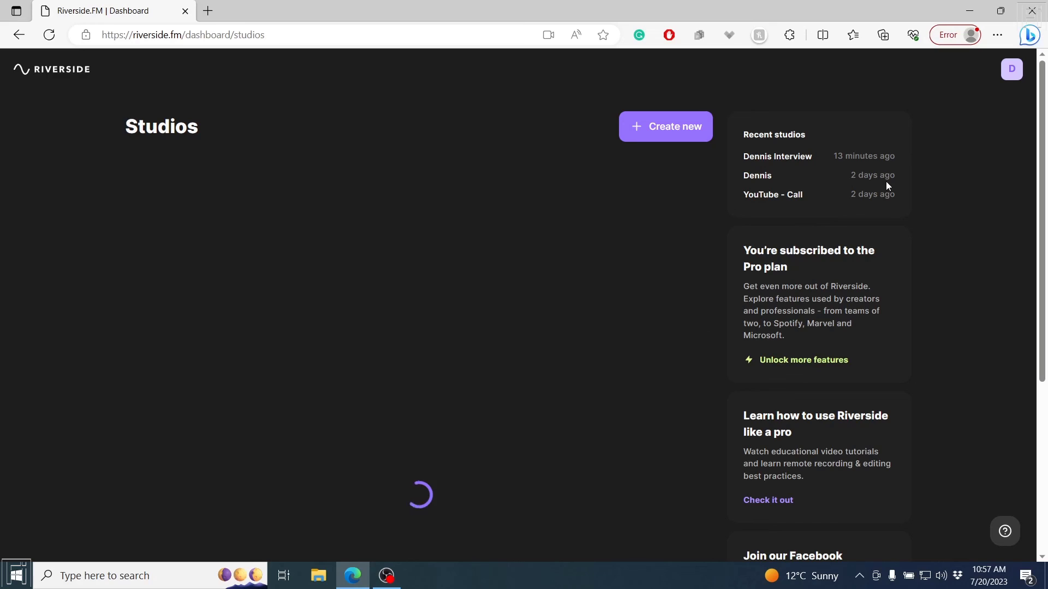
click(778, 156)
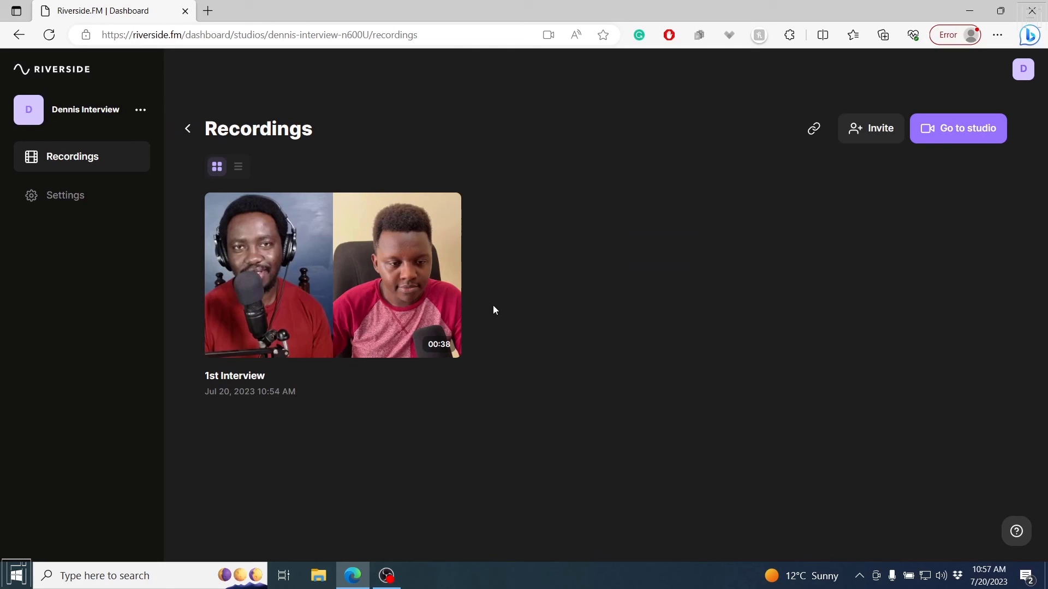
mouse_move(702, 321)
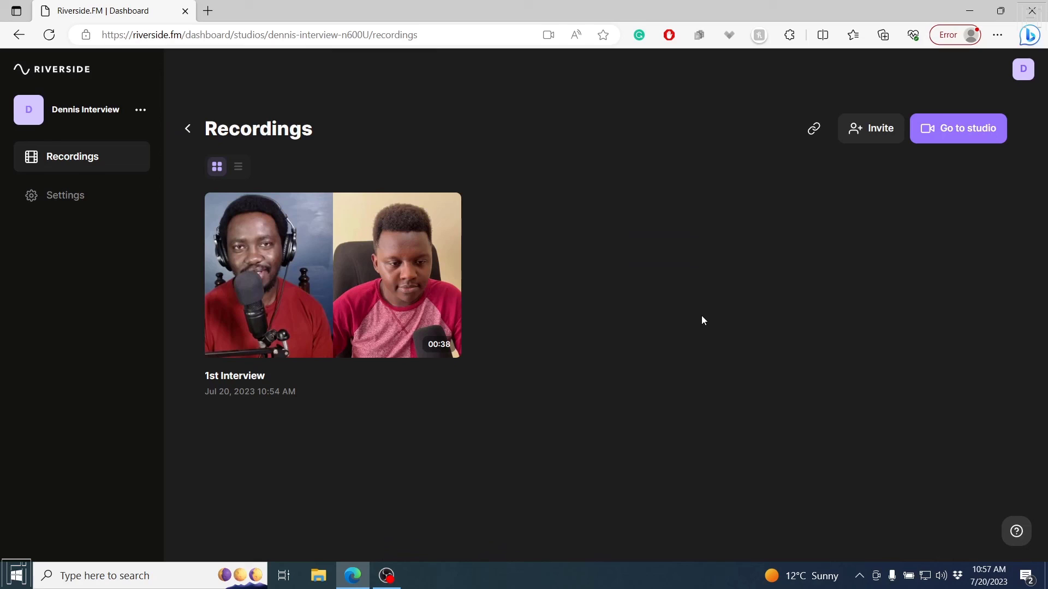